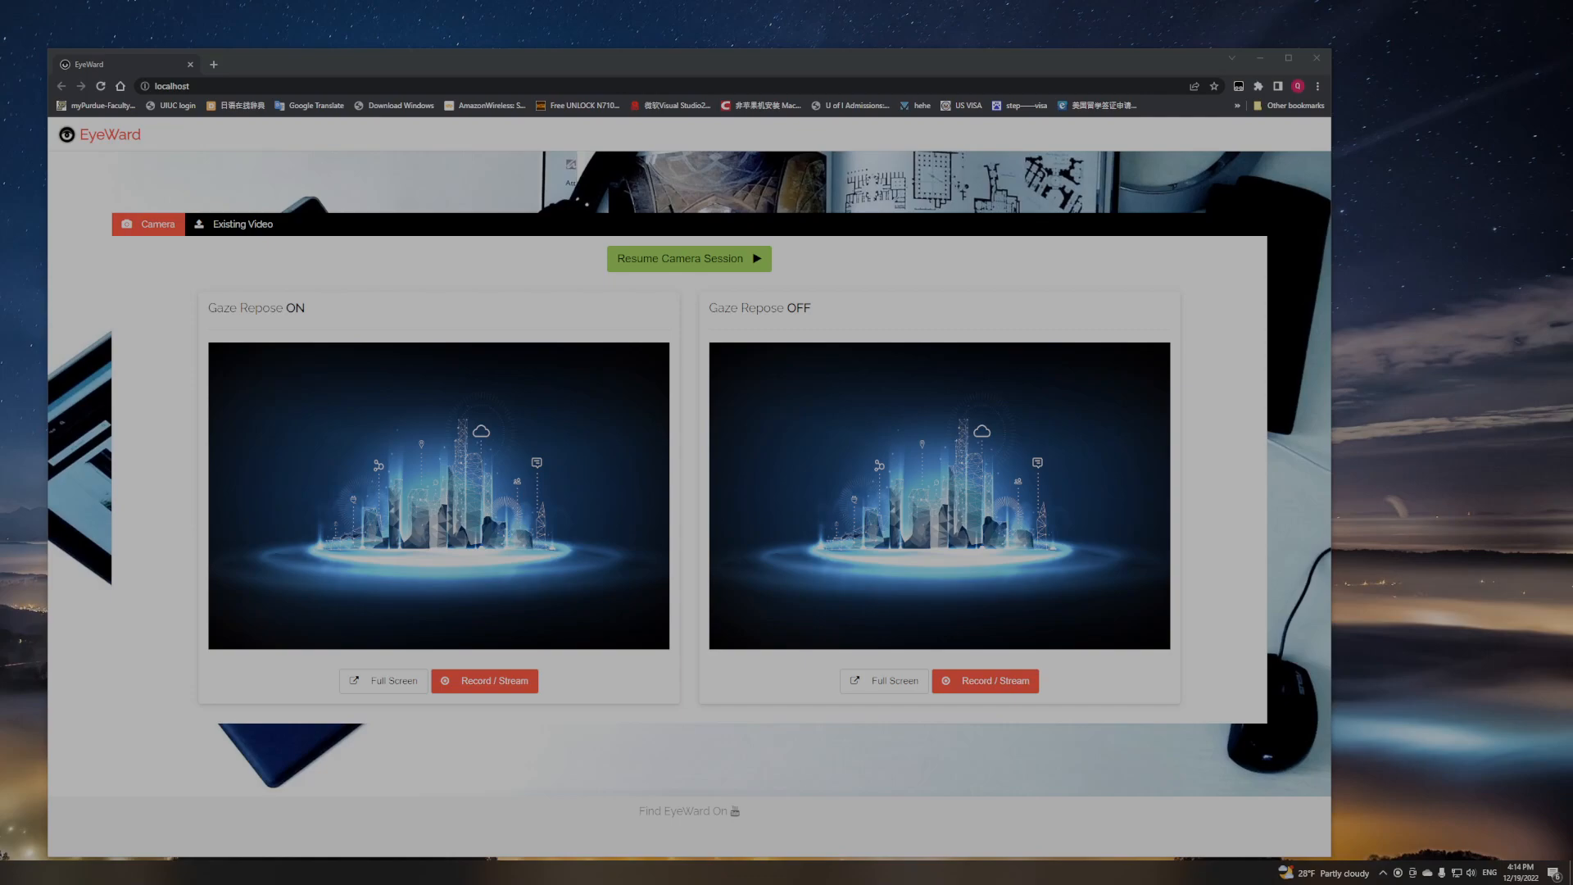
pyautogui.moveTo(383, 295)
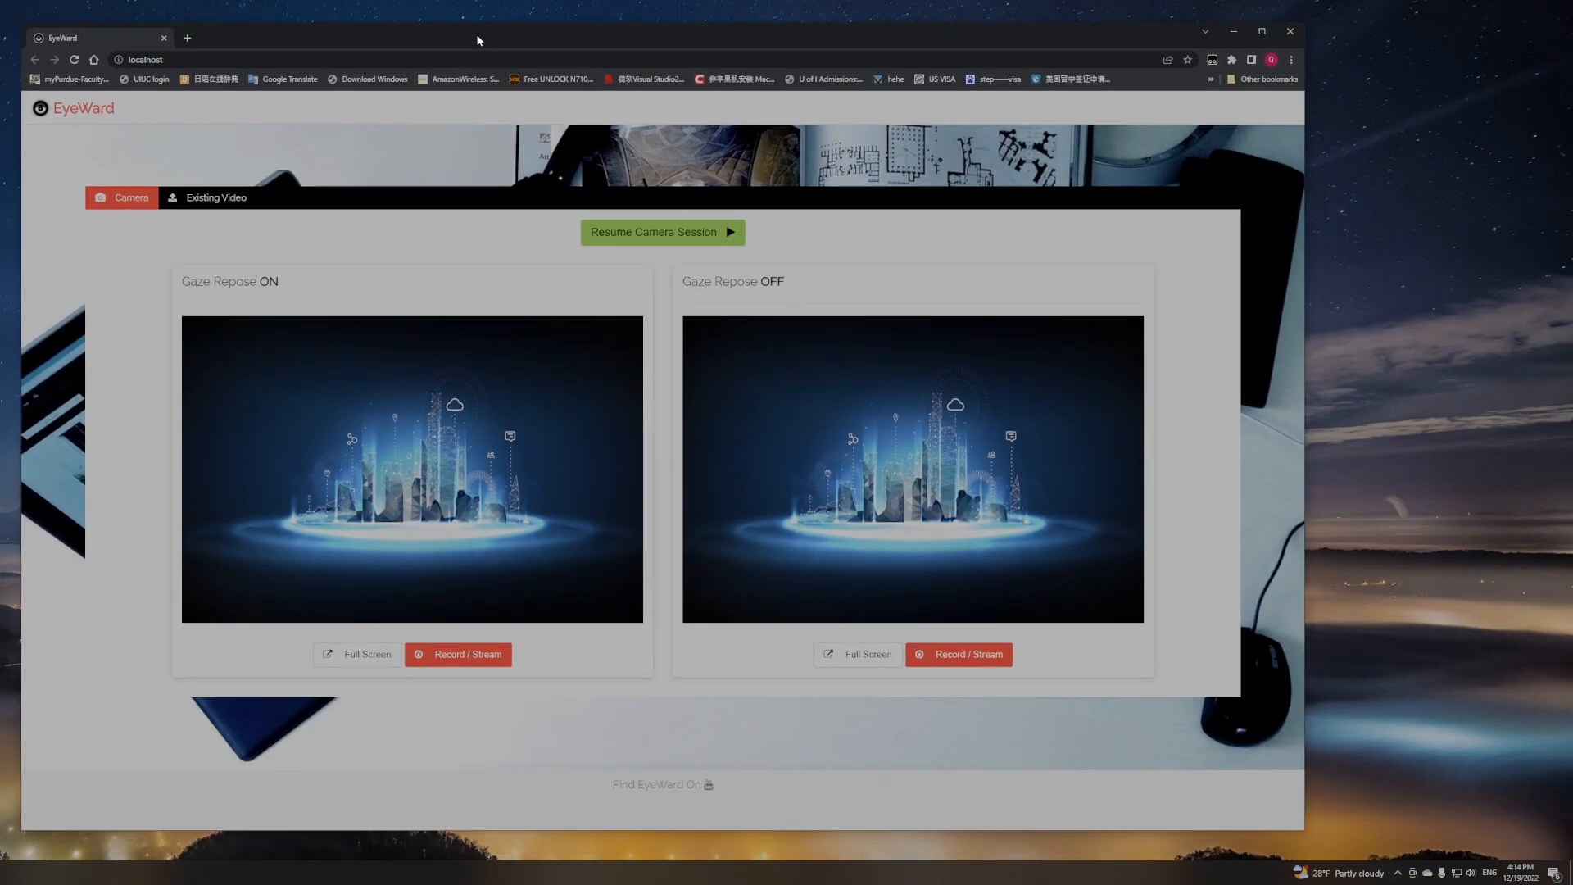
pyautogui.moveTo(471, 190)
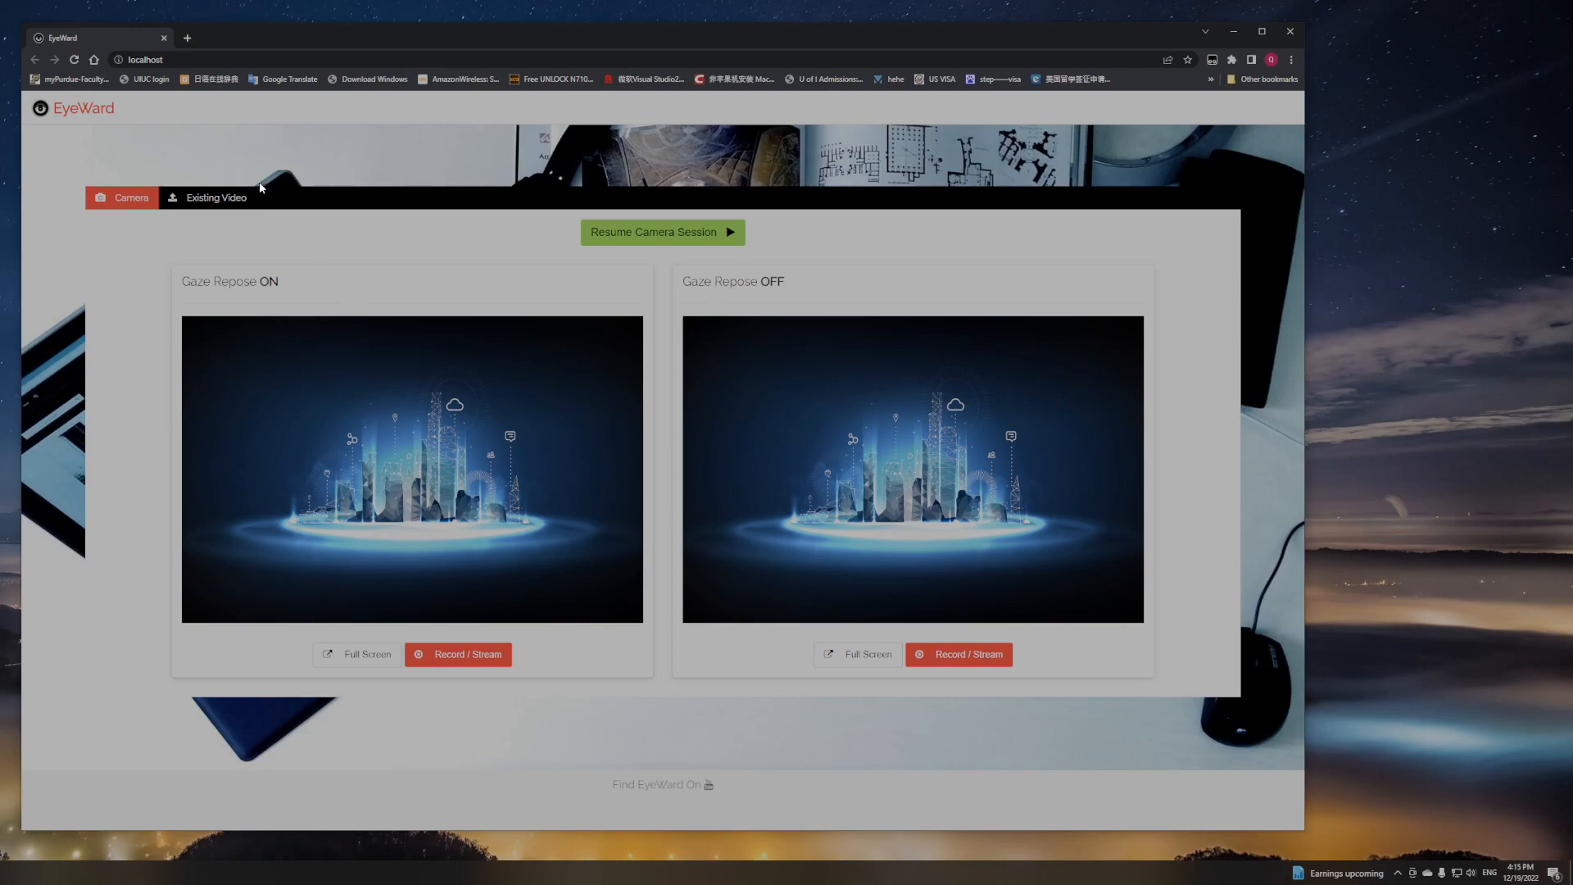
# - Start the live camera session, drop the resolution to 176x144, then restore 960x720
pyautogui.click(662, 232)
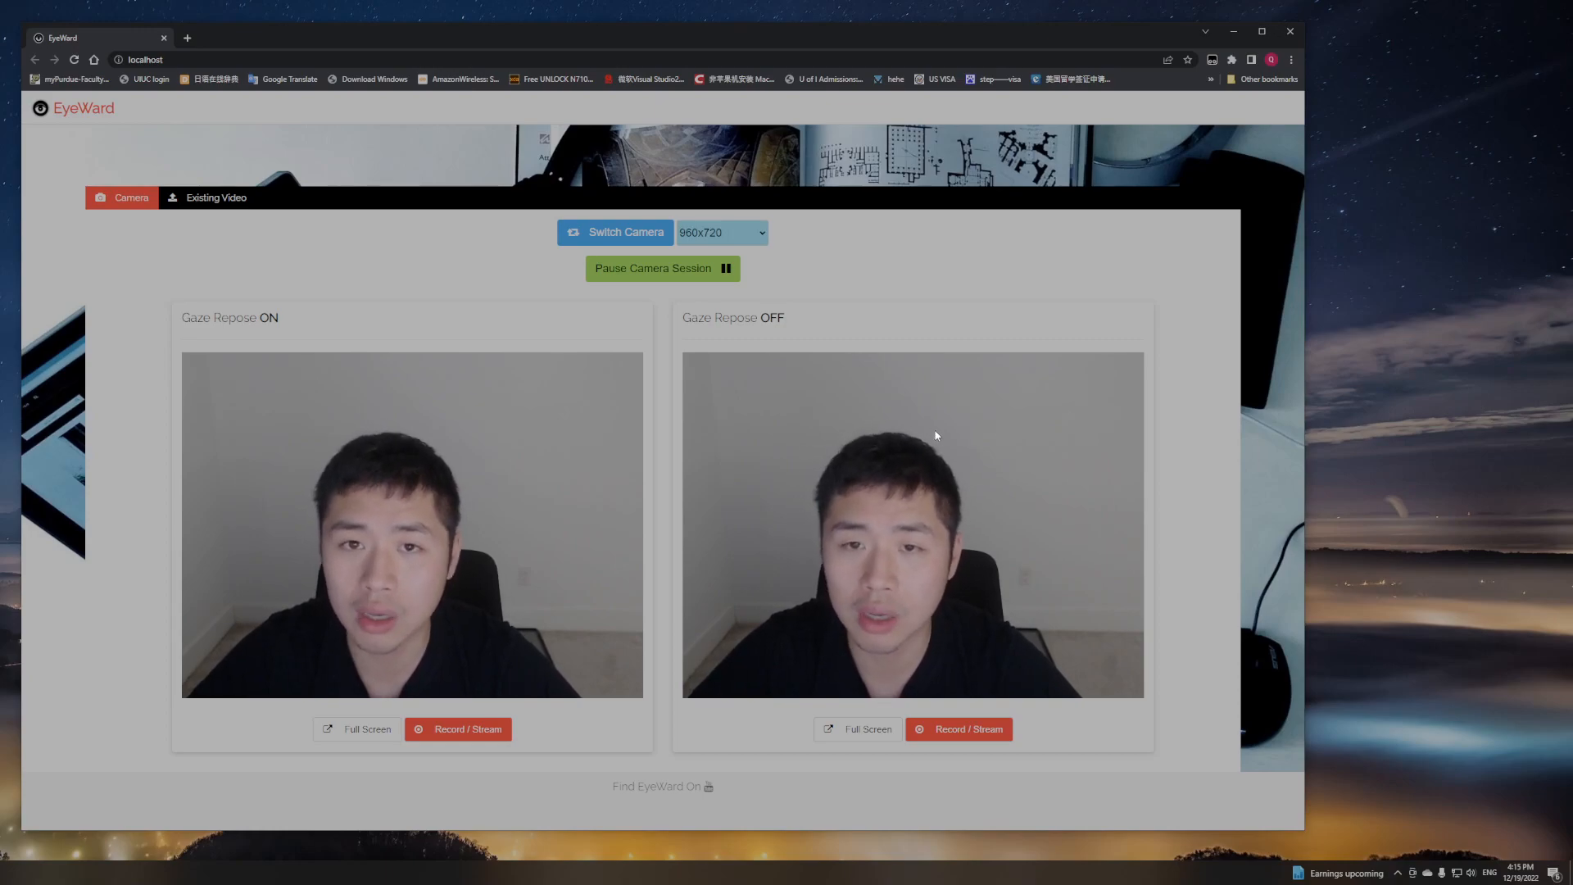
pyautogui.moveTo(584, 434)
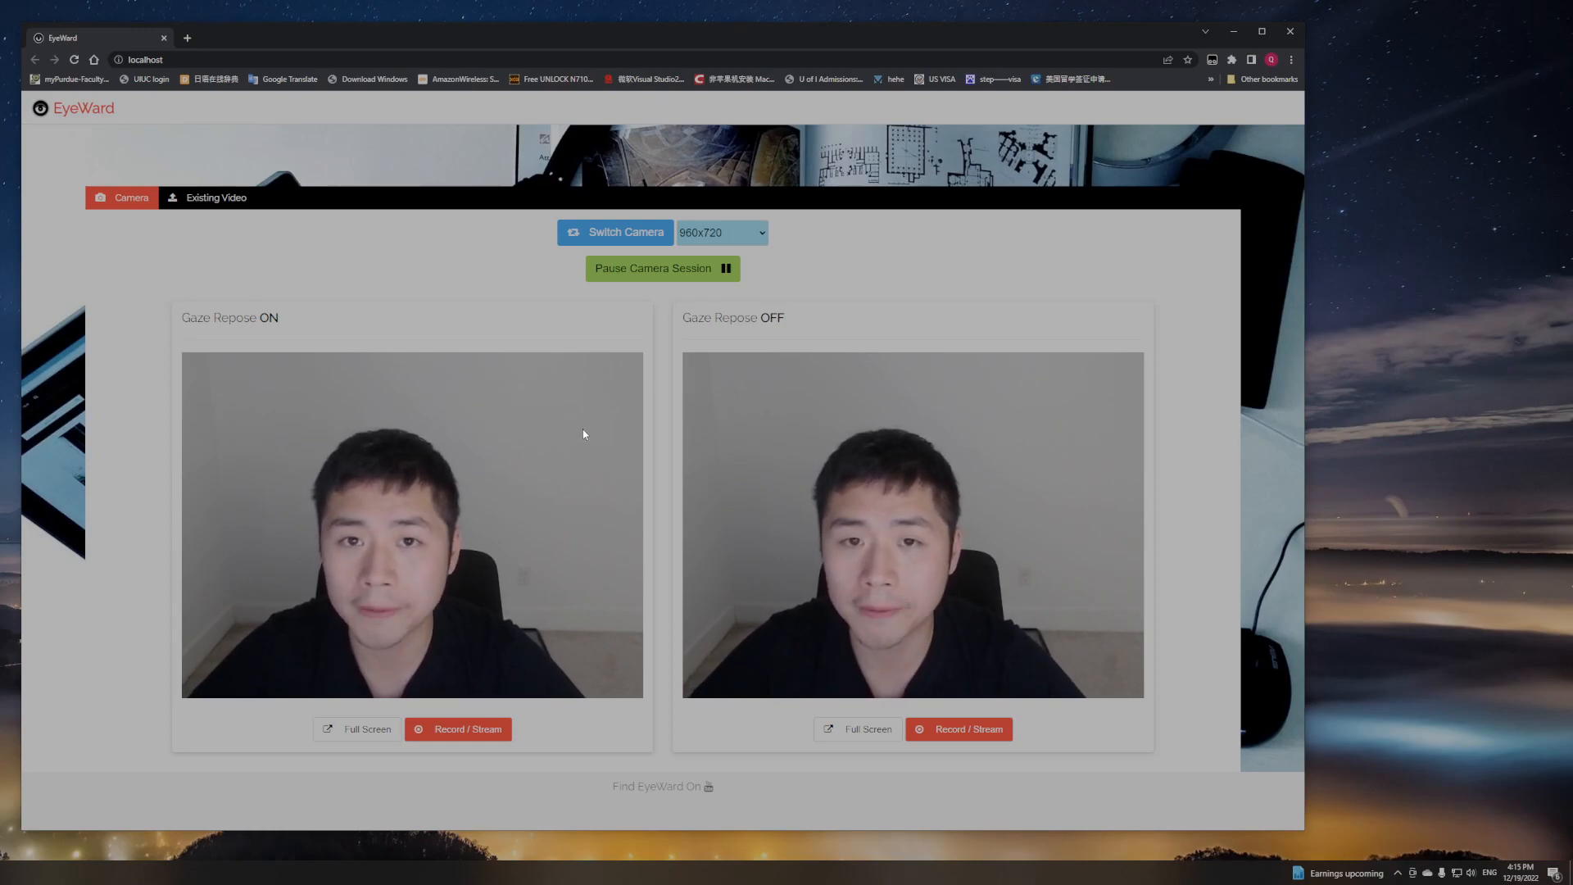
pyautogui.click(722, 232)
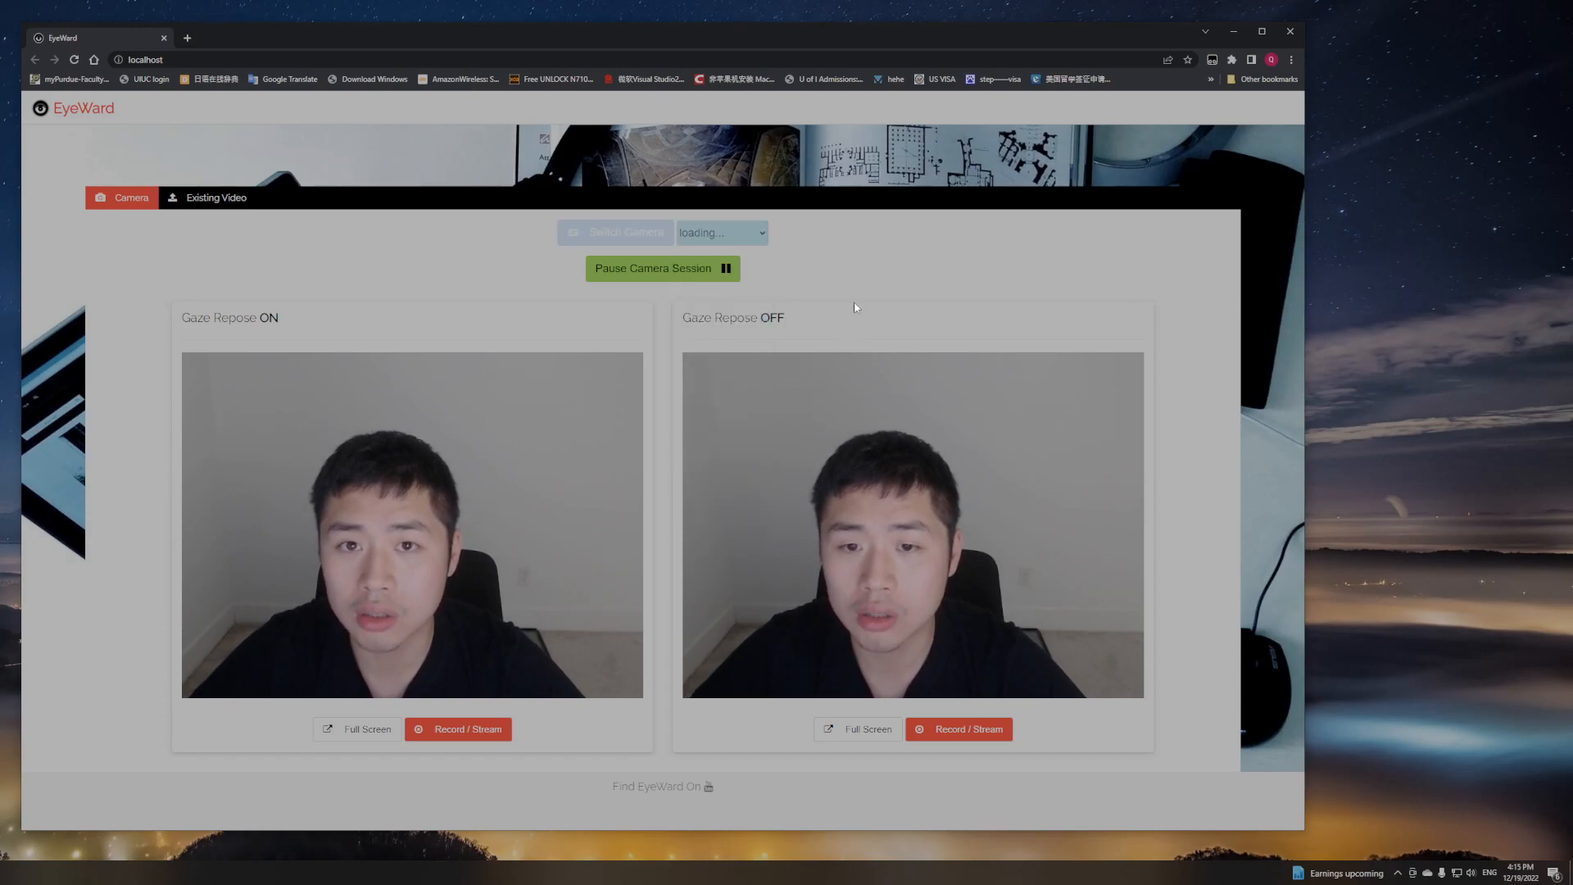
pyautogui.click(721, 233)
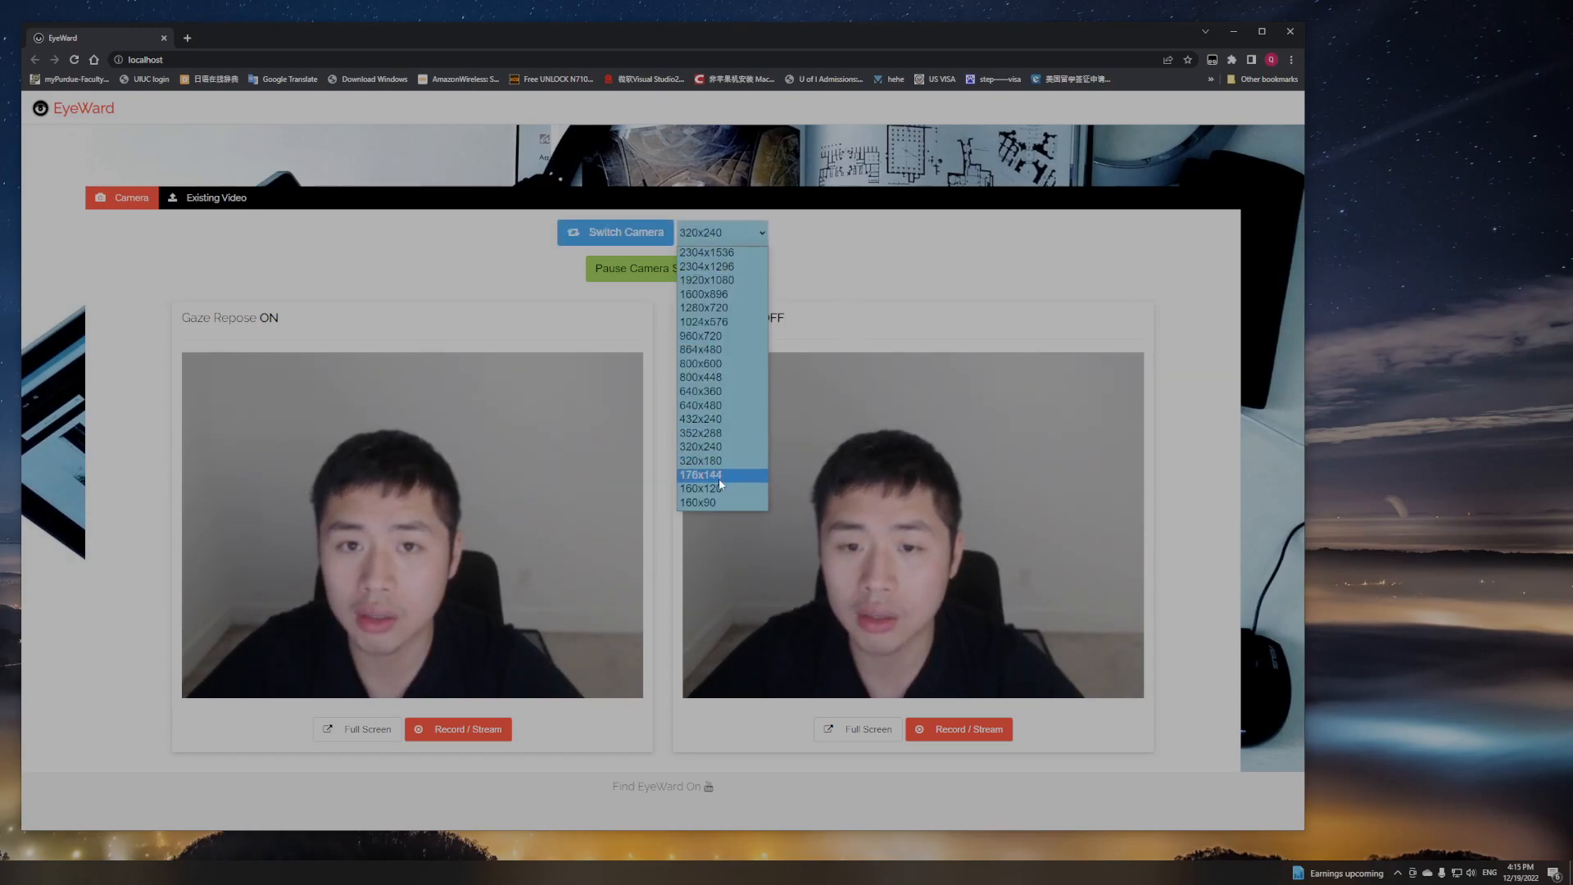
pyautogui.click(700, 475)
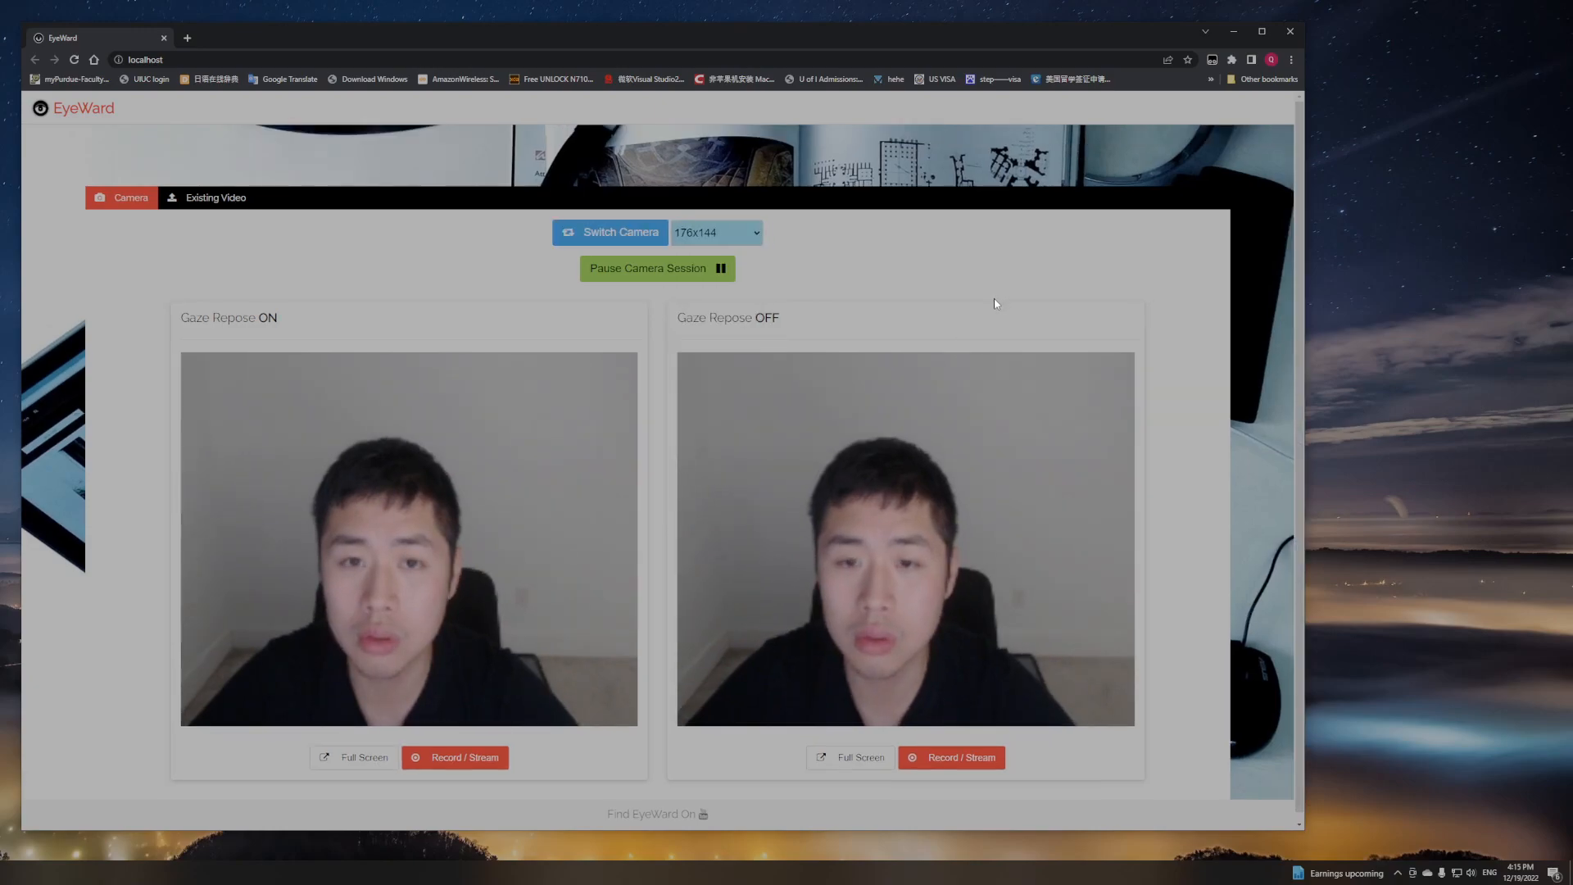
pyautogui.click(609, 232)
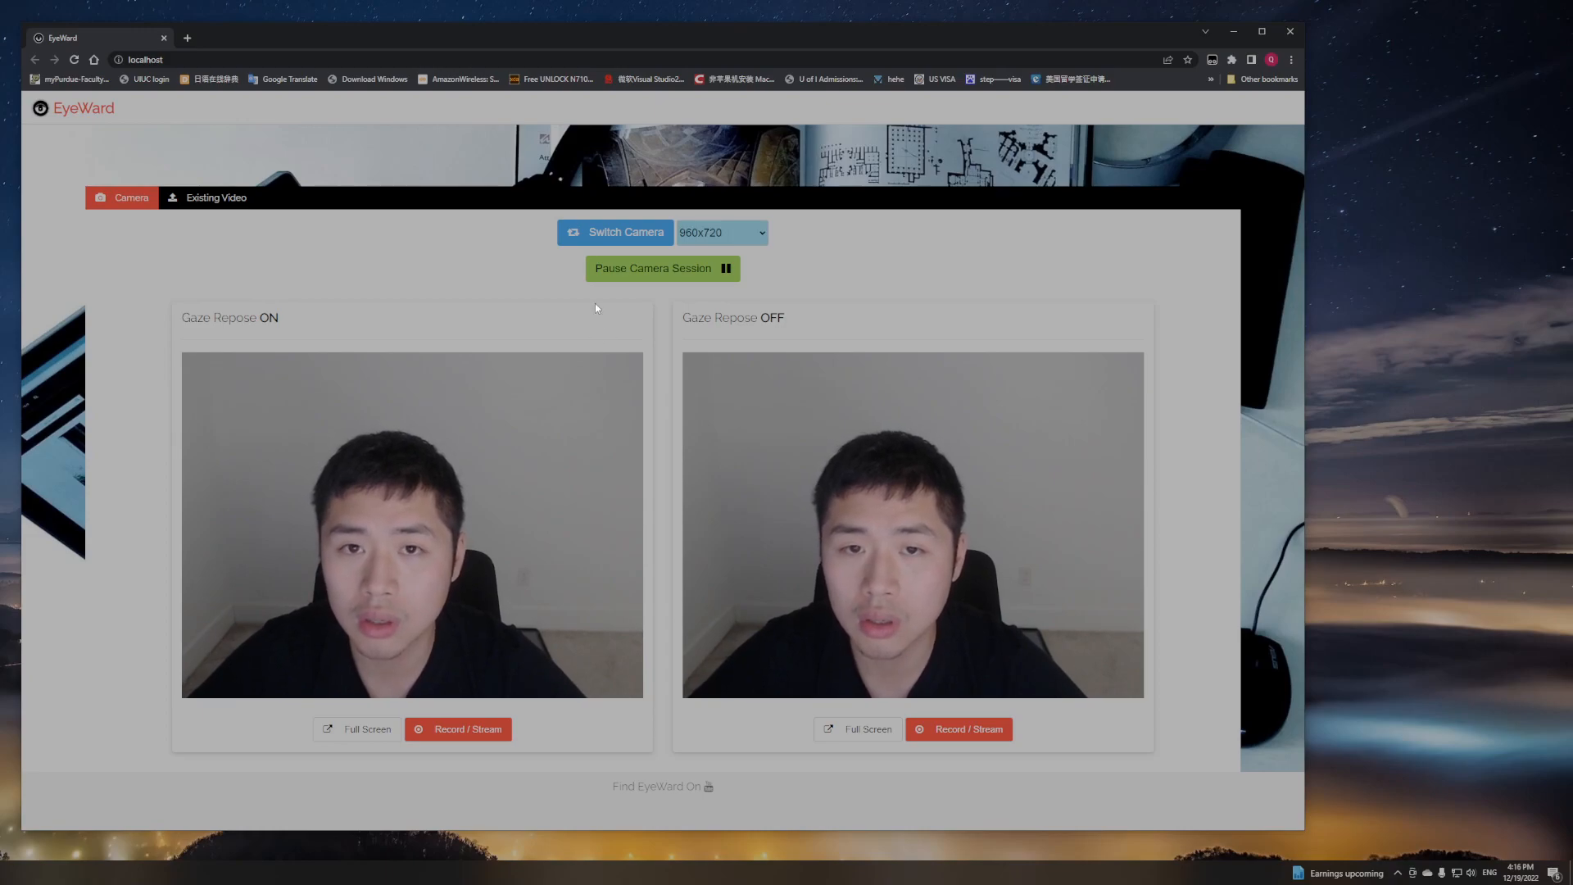
pyautogui.click(615, 232)
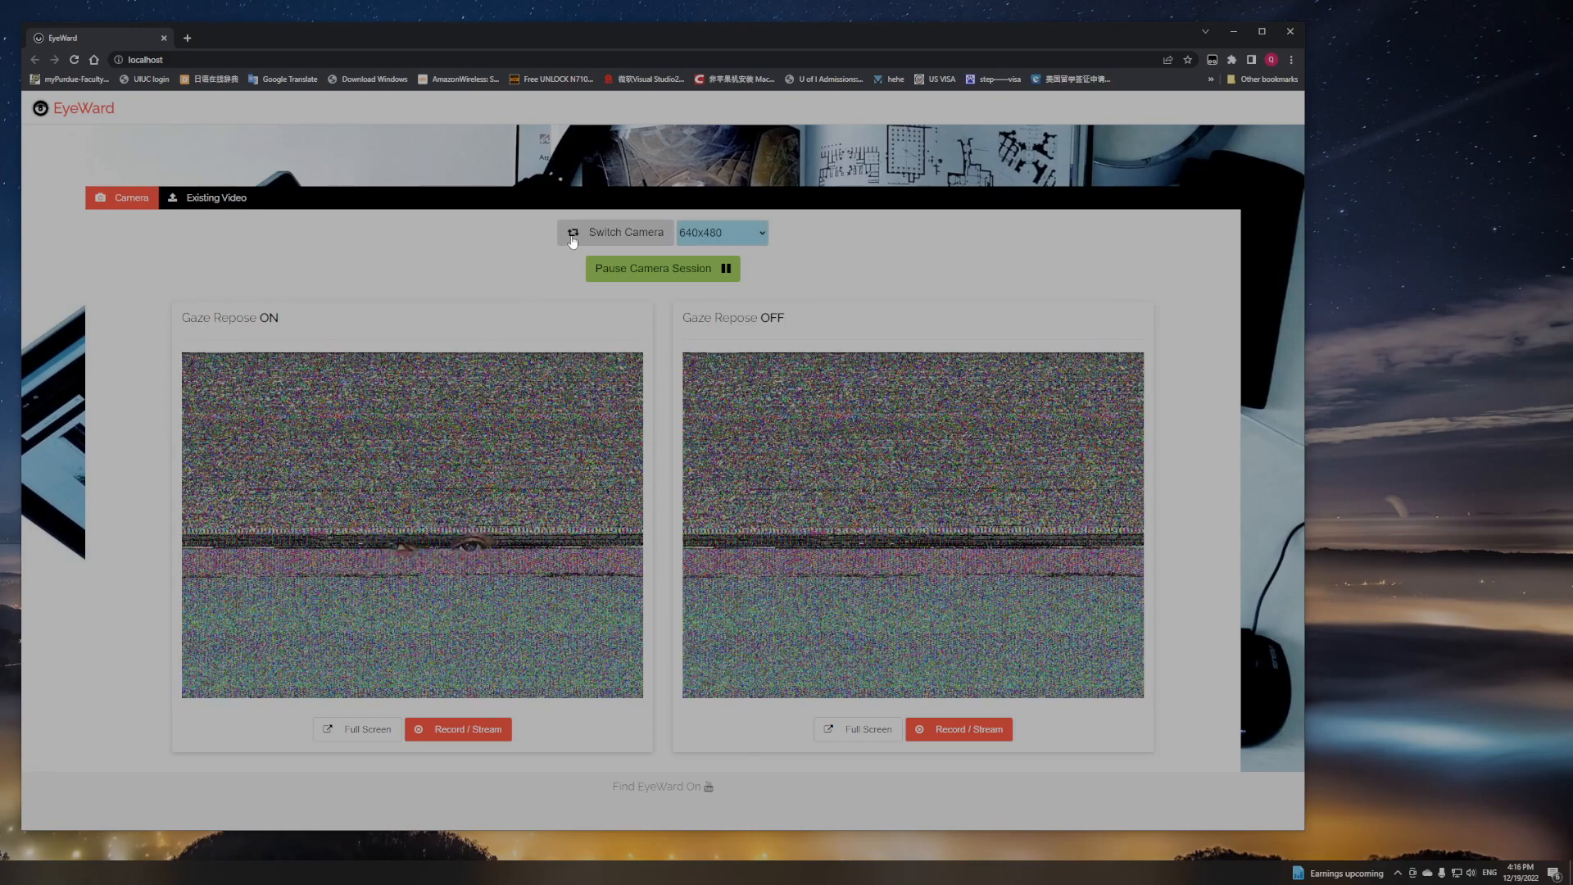
pyautogui.click(615, 232)
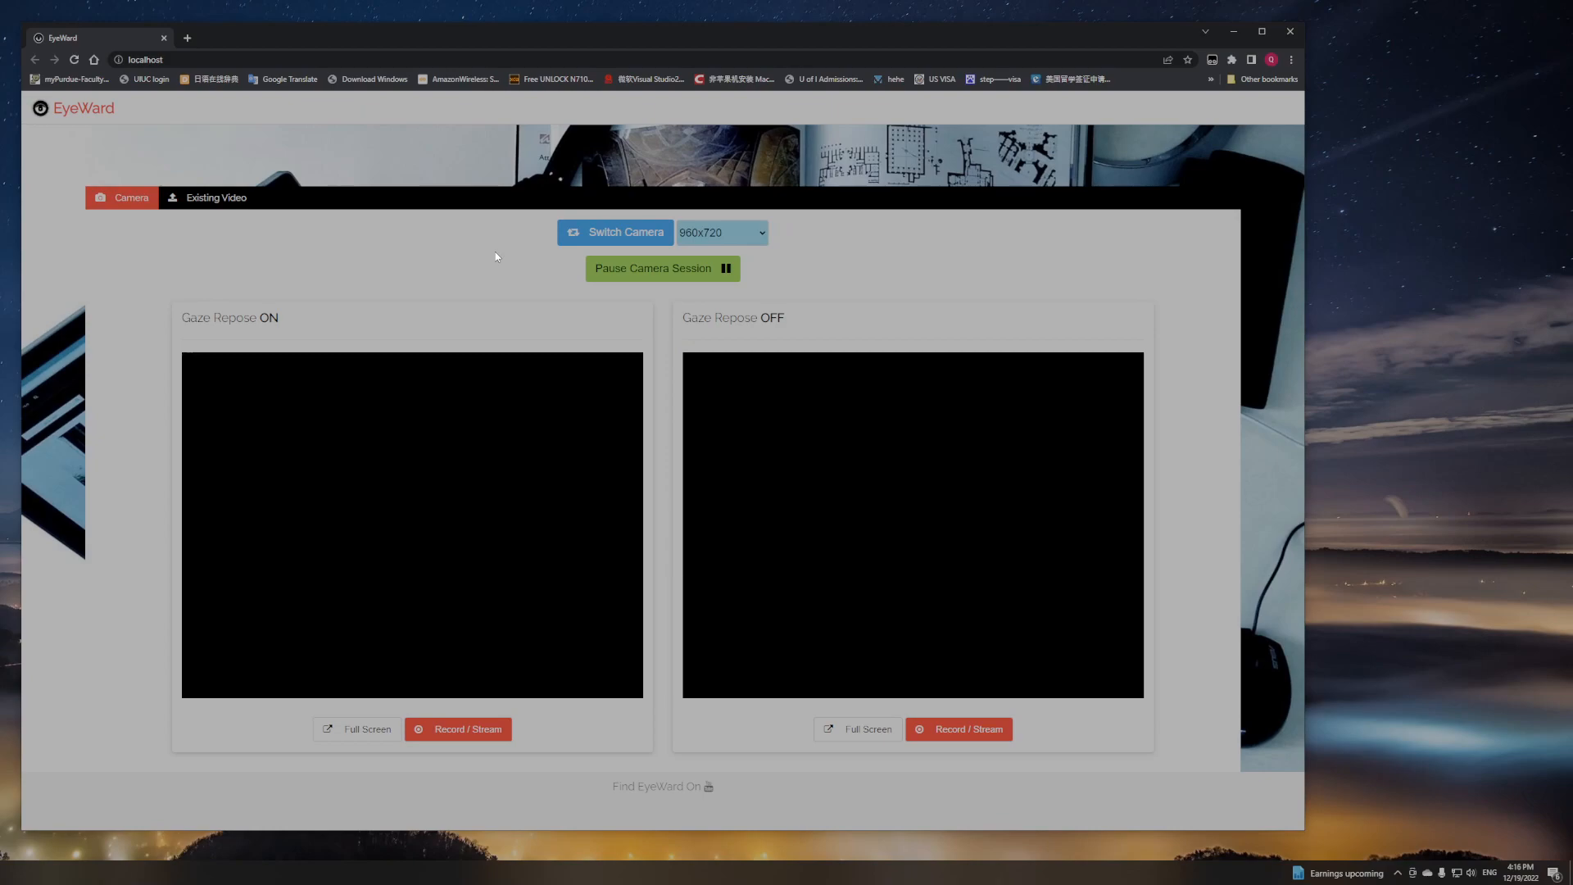
pyautogui.click(615, 232)
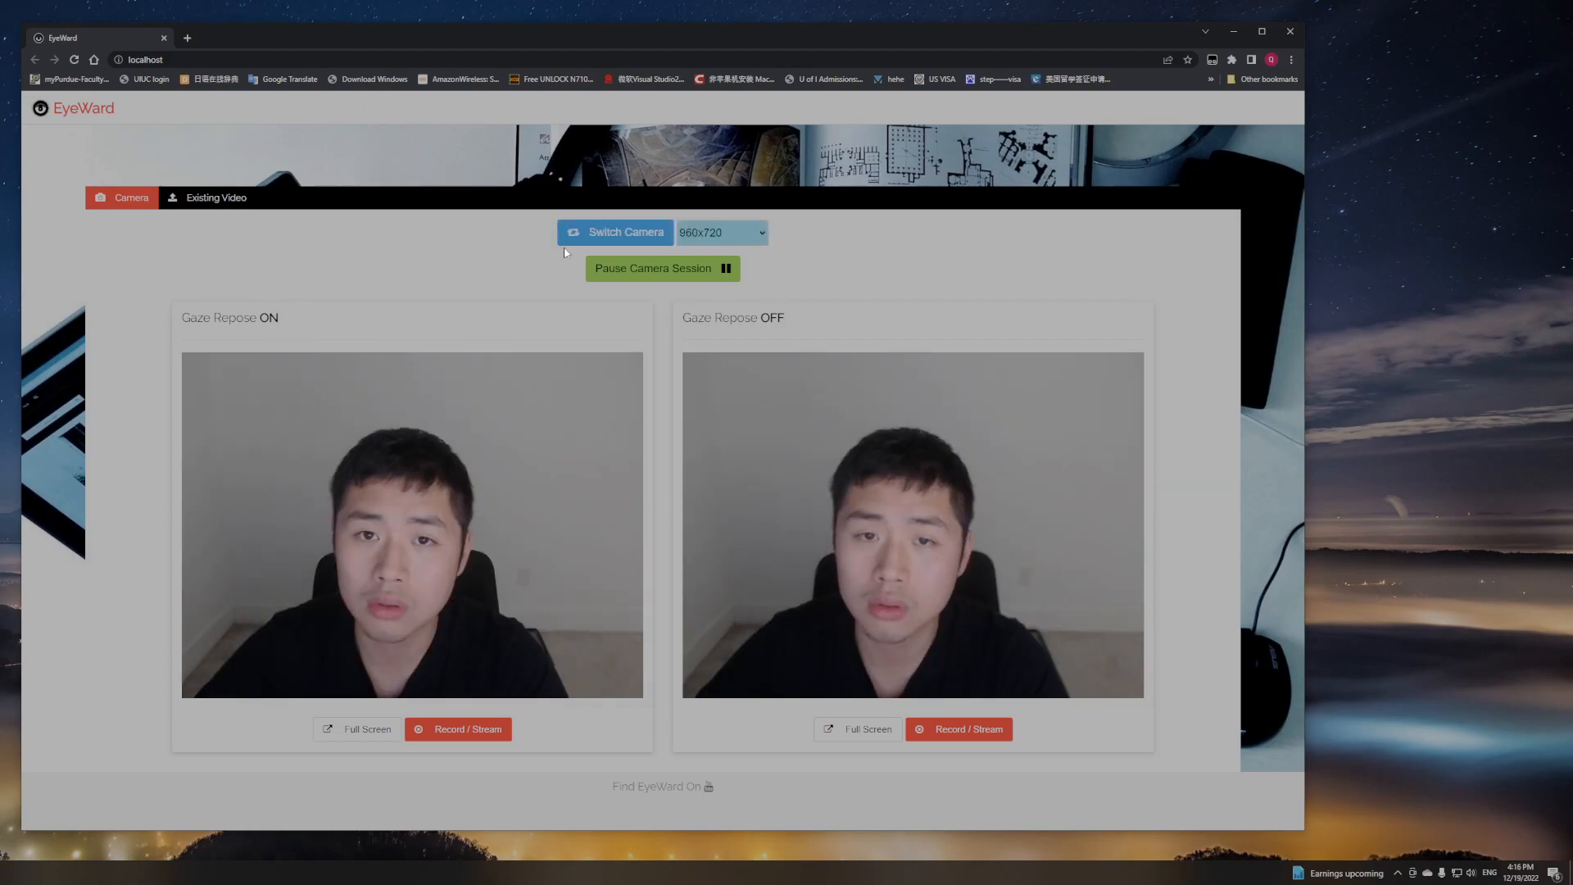
pyautogui.click(615, 232)
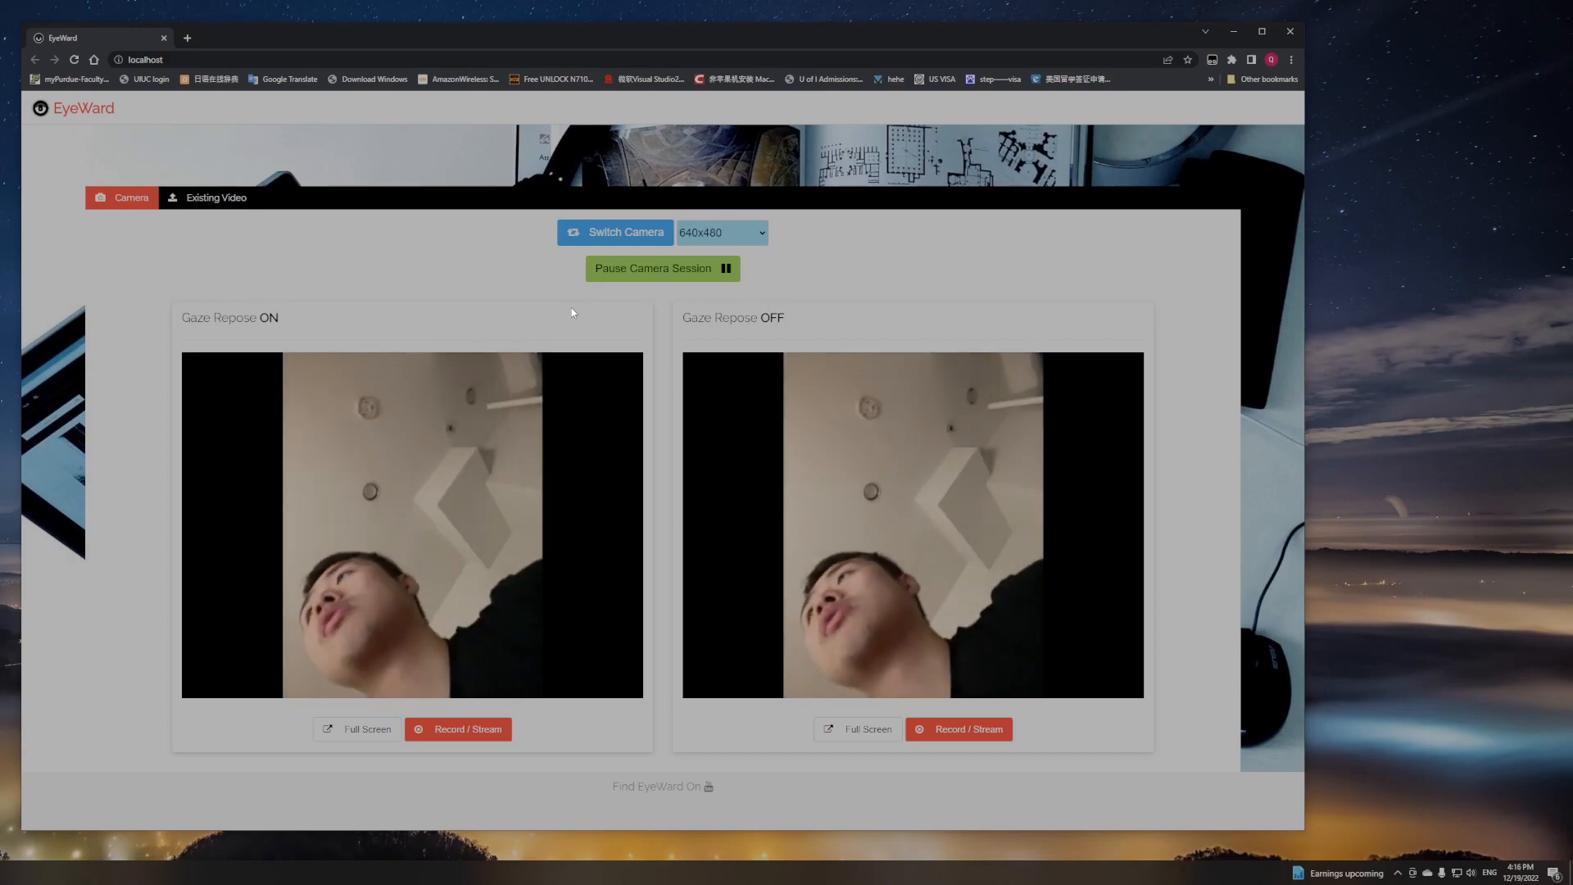
pyautogui.click(721, 233)
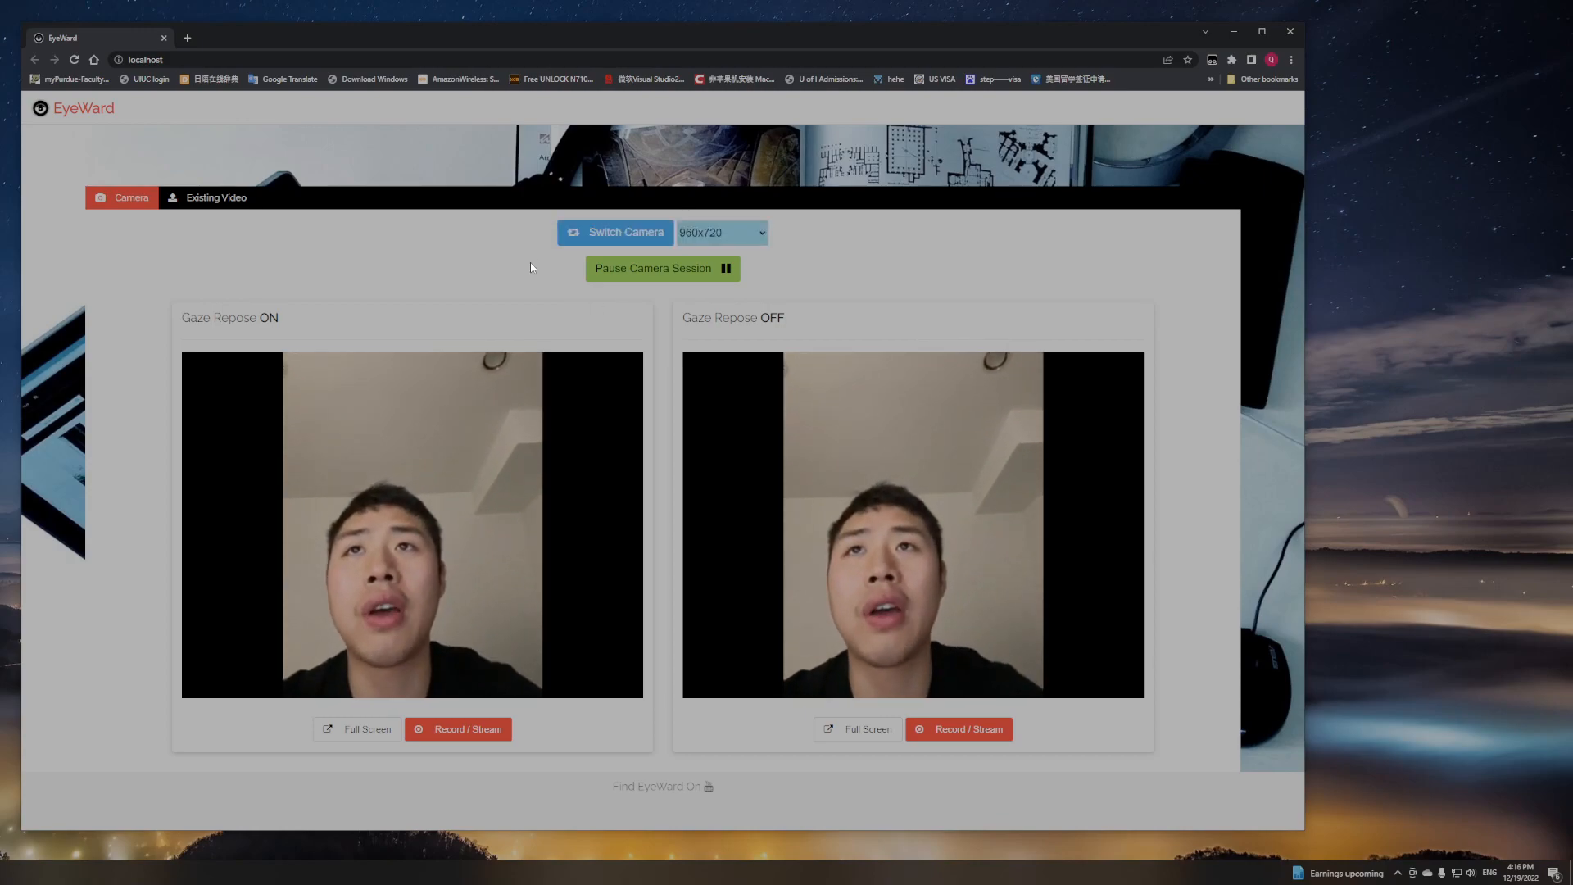
pyautogui.click(590, 233)
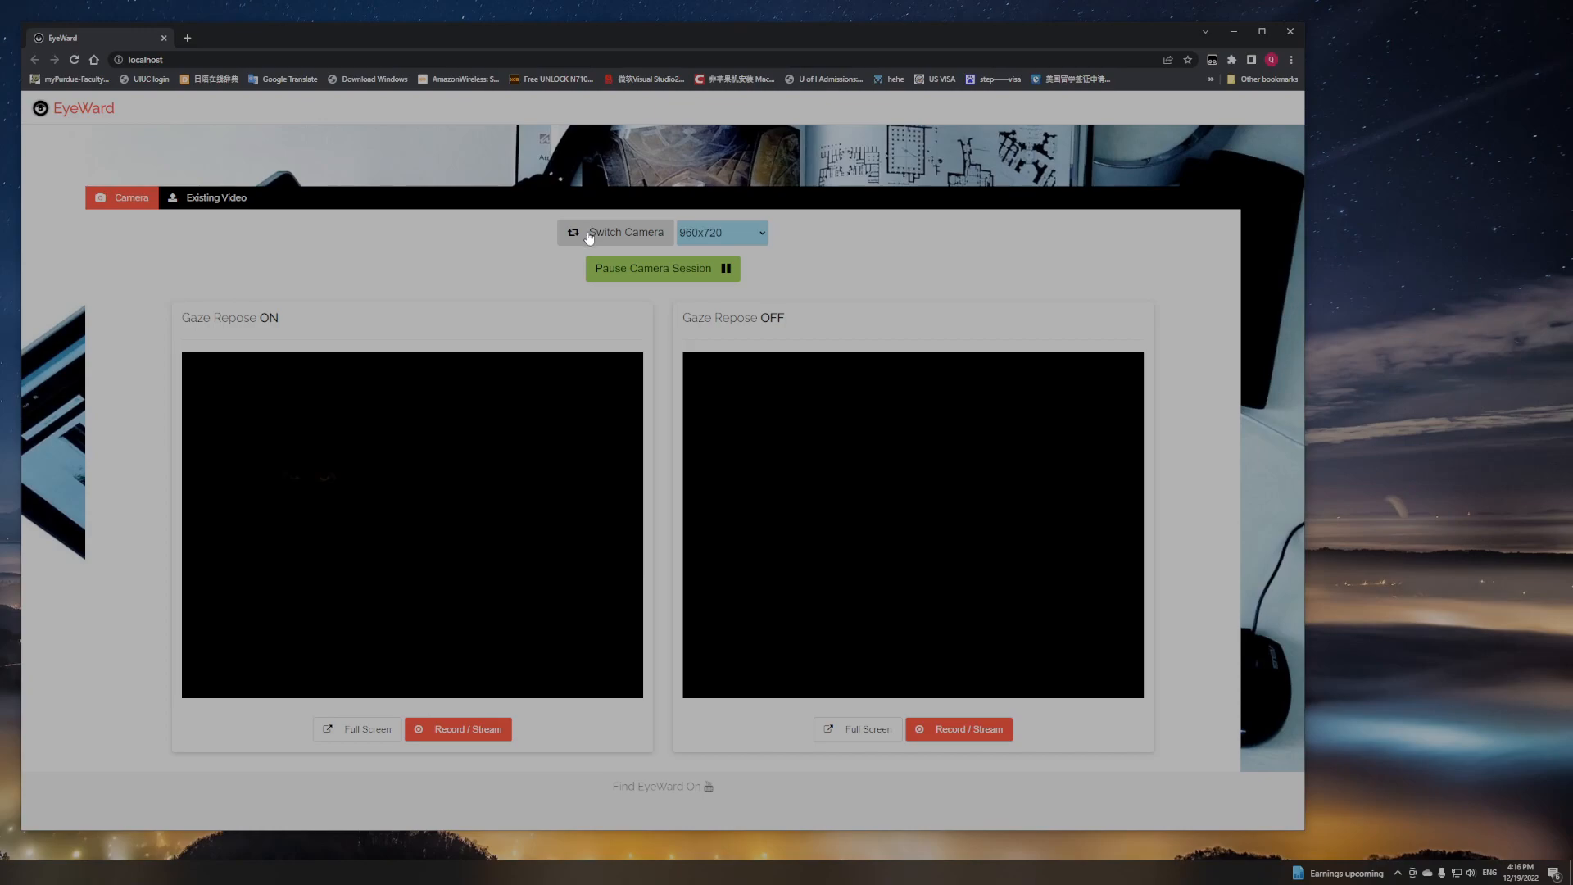
pyautogui.click(616, 232)
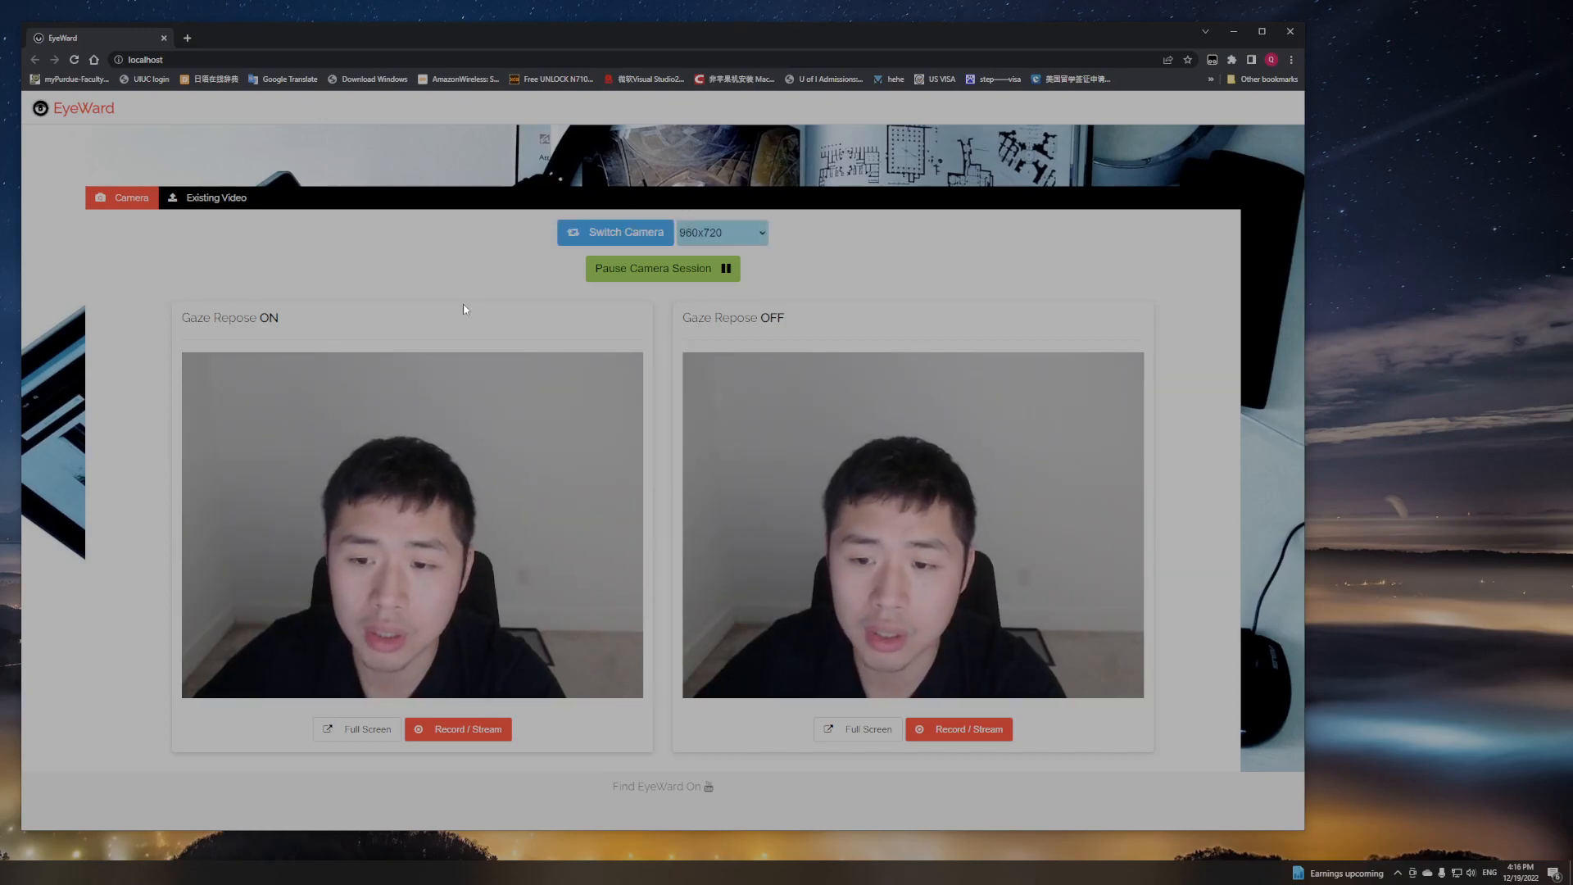
pyautogui.moveTo(457, 323)
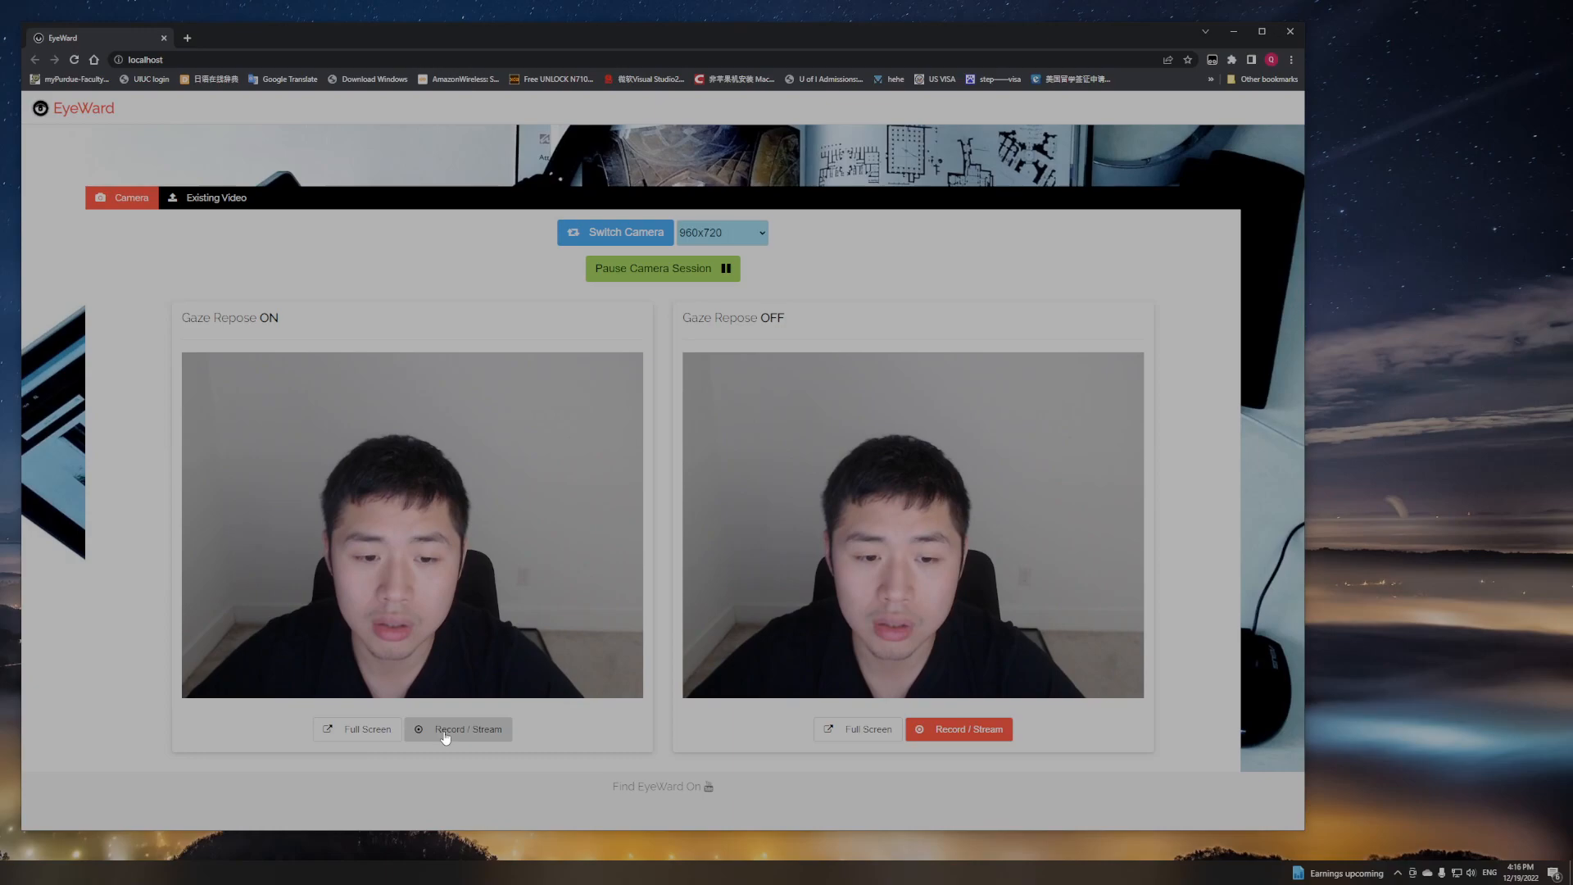
# - Show the streaming steps and player link for the Gaze Repose ON panel
pyautogui.click(458, 729)
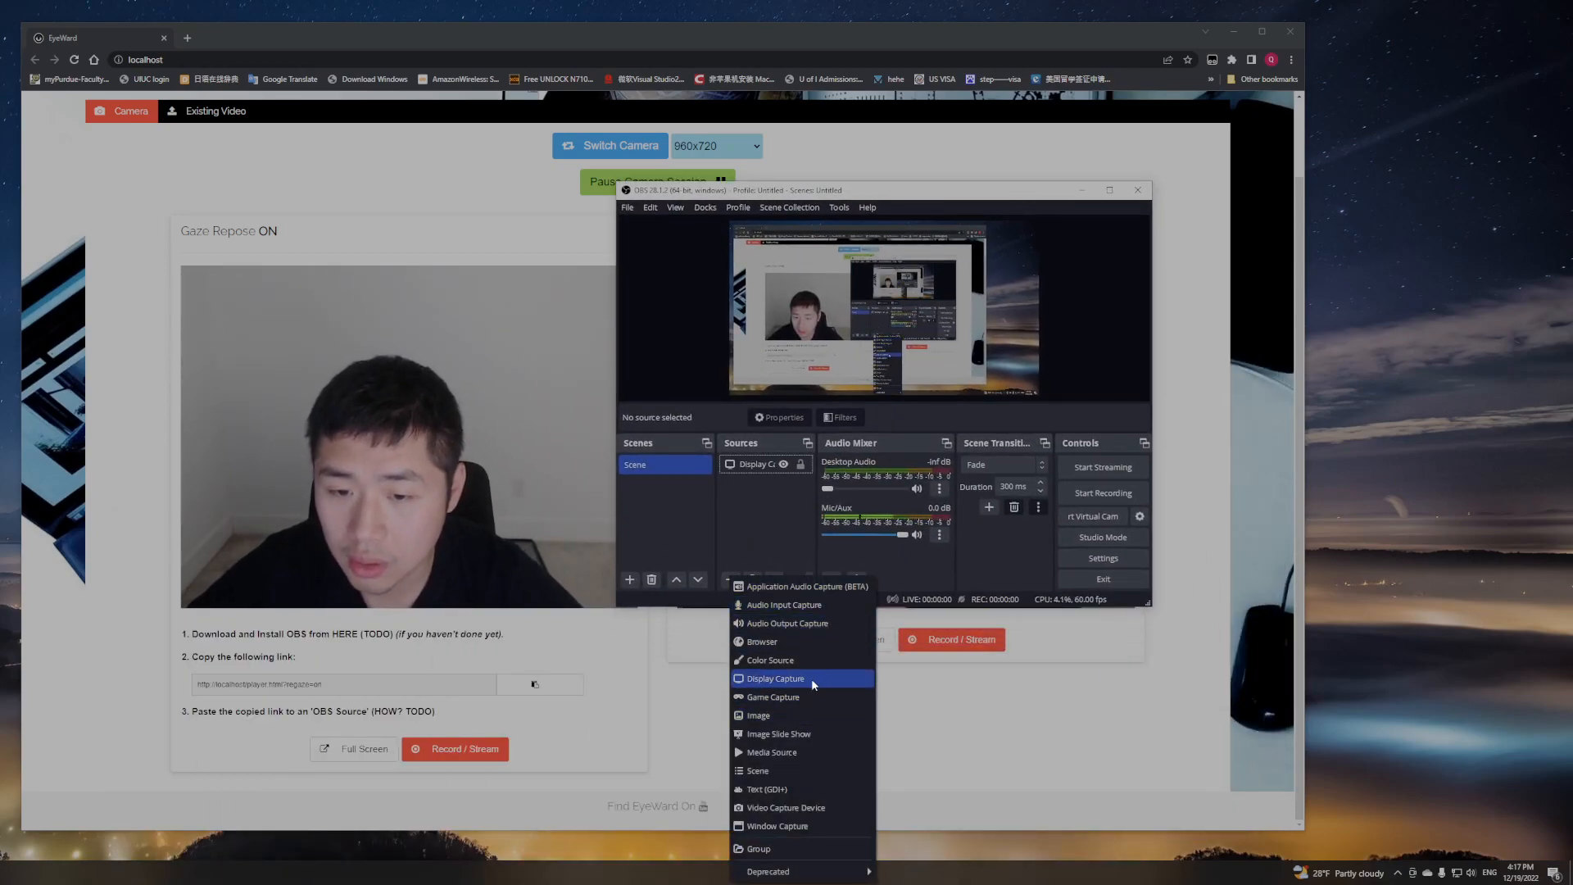
# - Add an OBS browser source using the regaze=on player URL
pyautogui.click(760, 642)
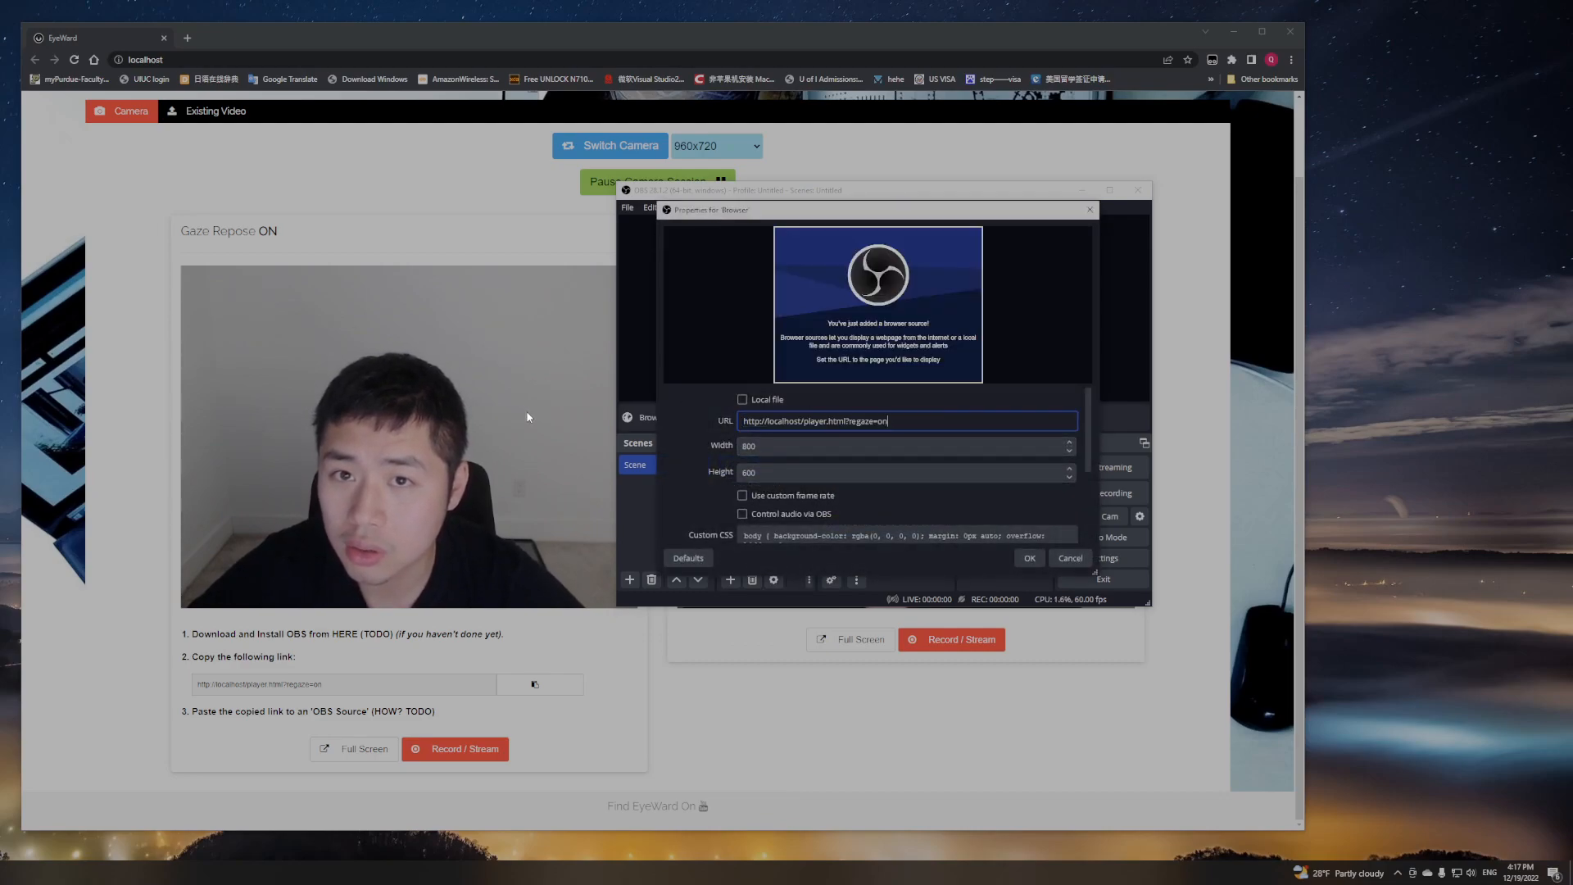
pyautogui.click(1029, 557)
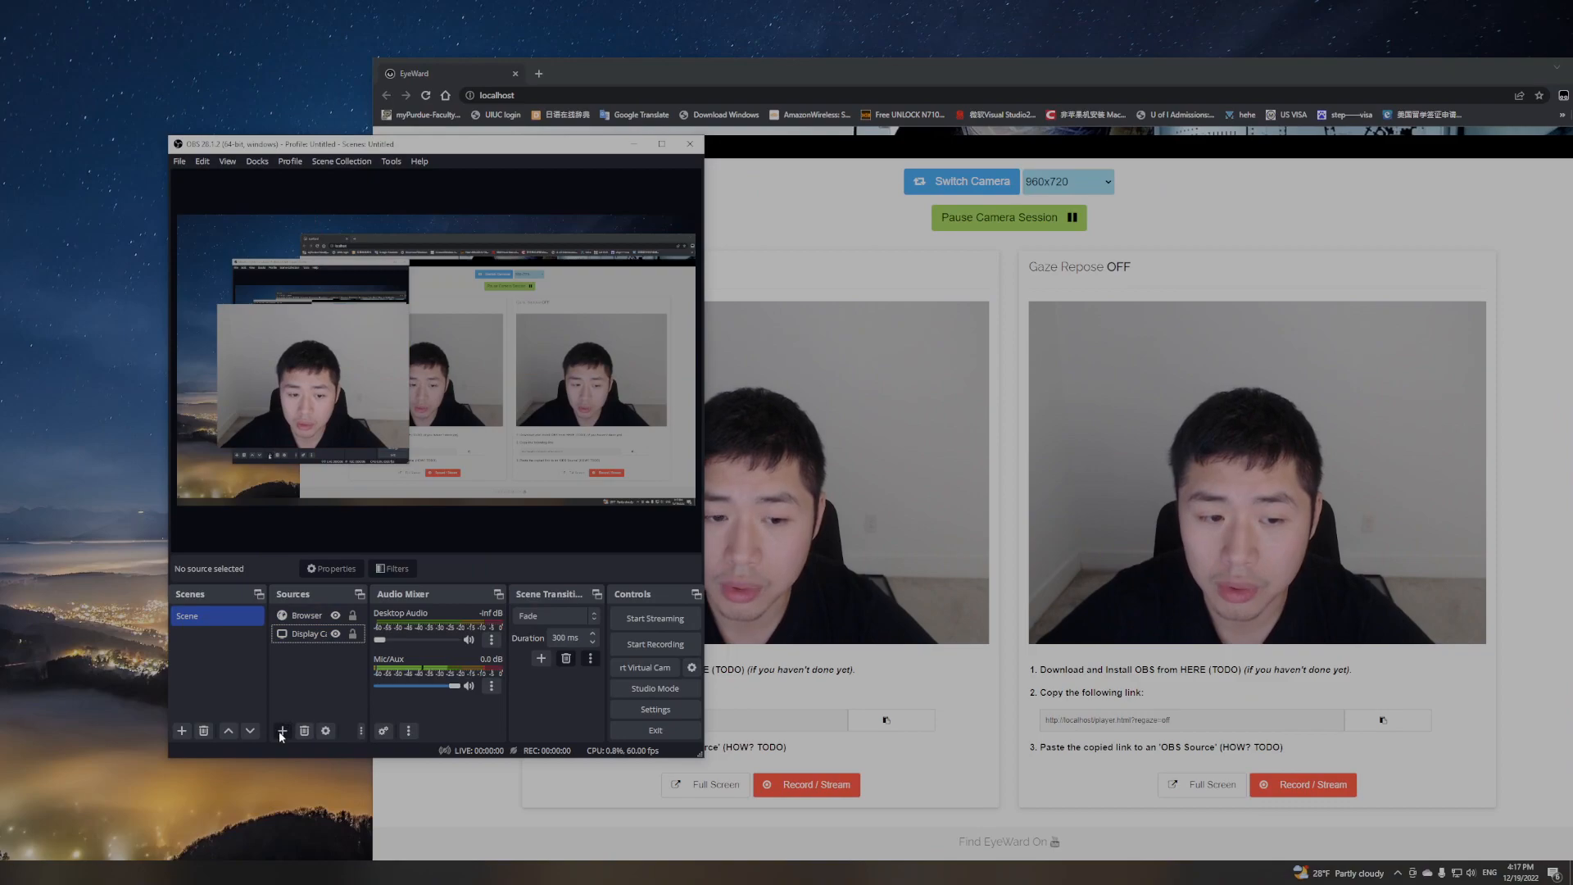
# - Add a regaze=off browser source and drag it right of the ON feed
pyautogui.click(281, 730)
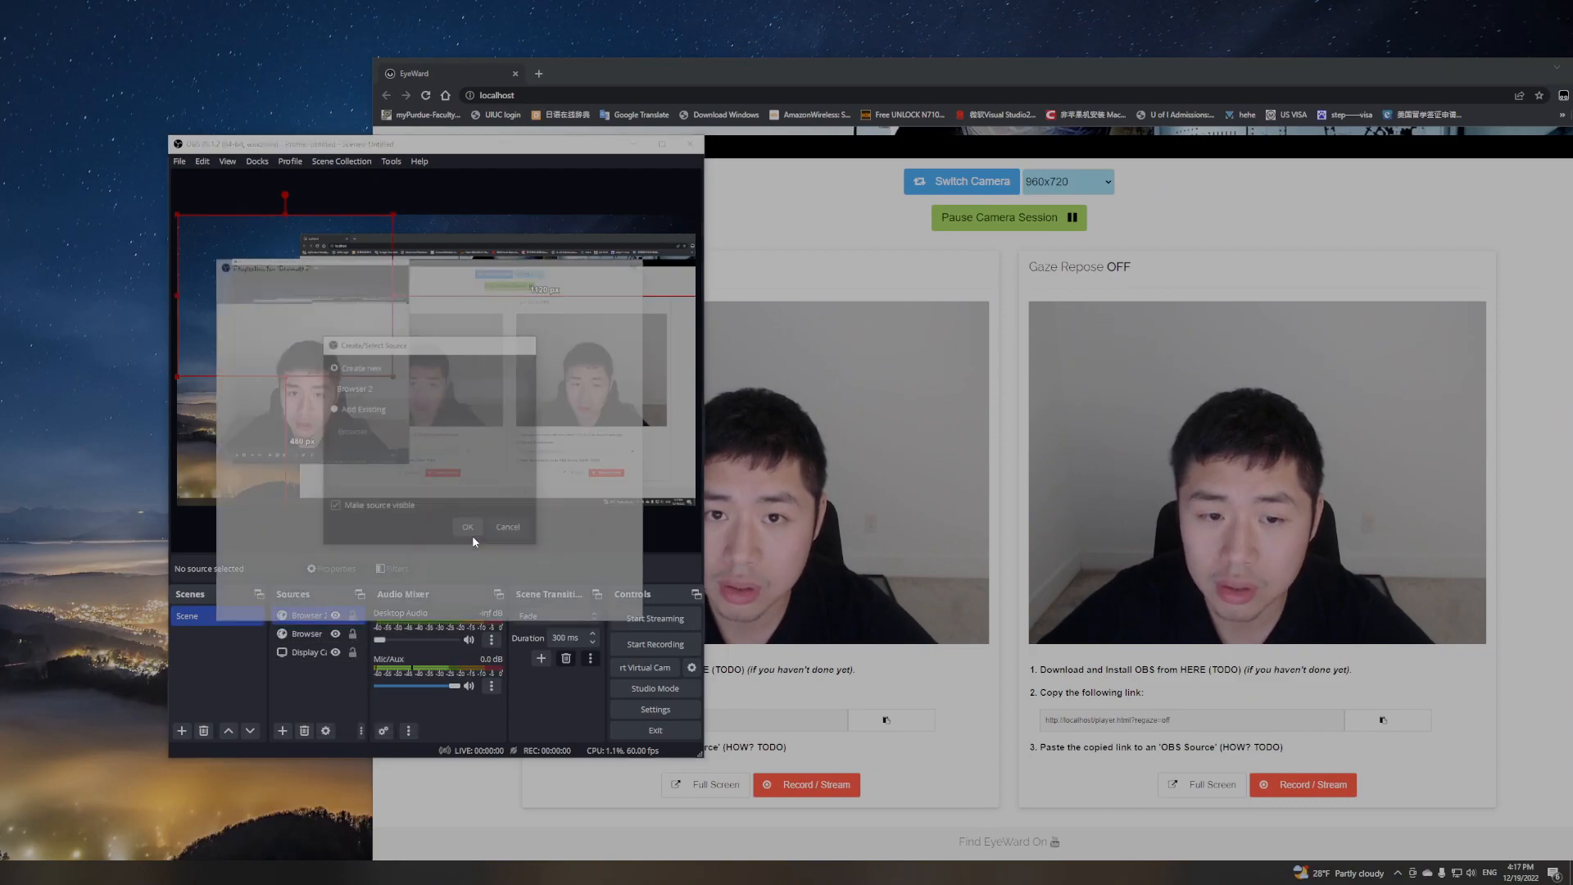
pyautogui.click(467, 526)
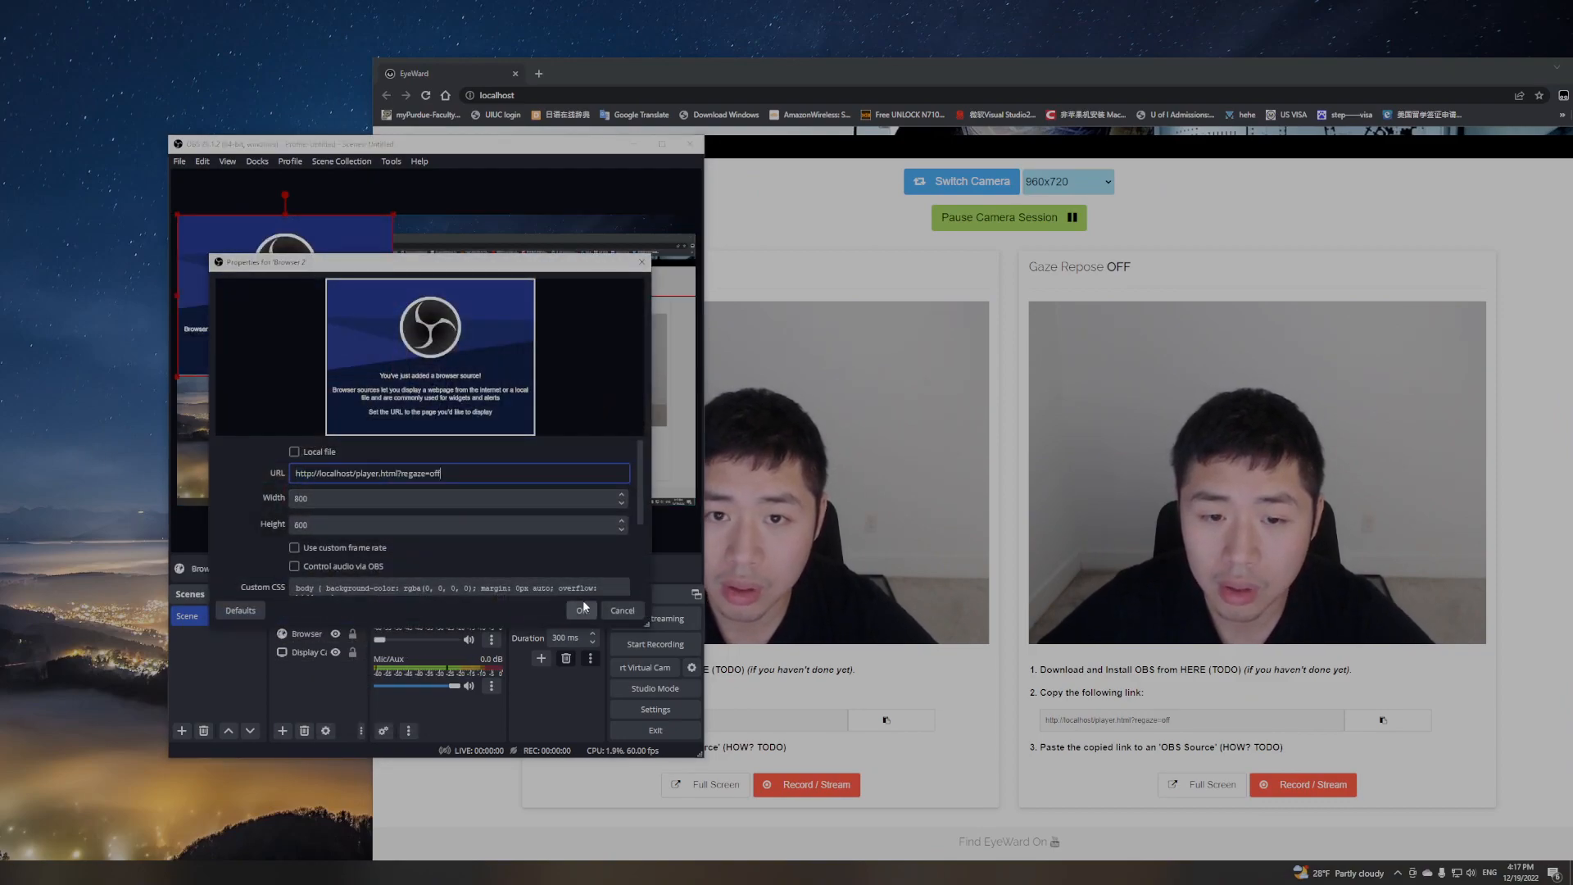
pyautogui.click(581, 609)
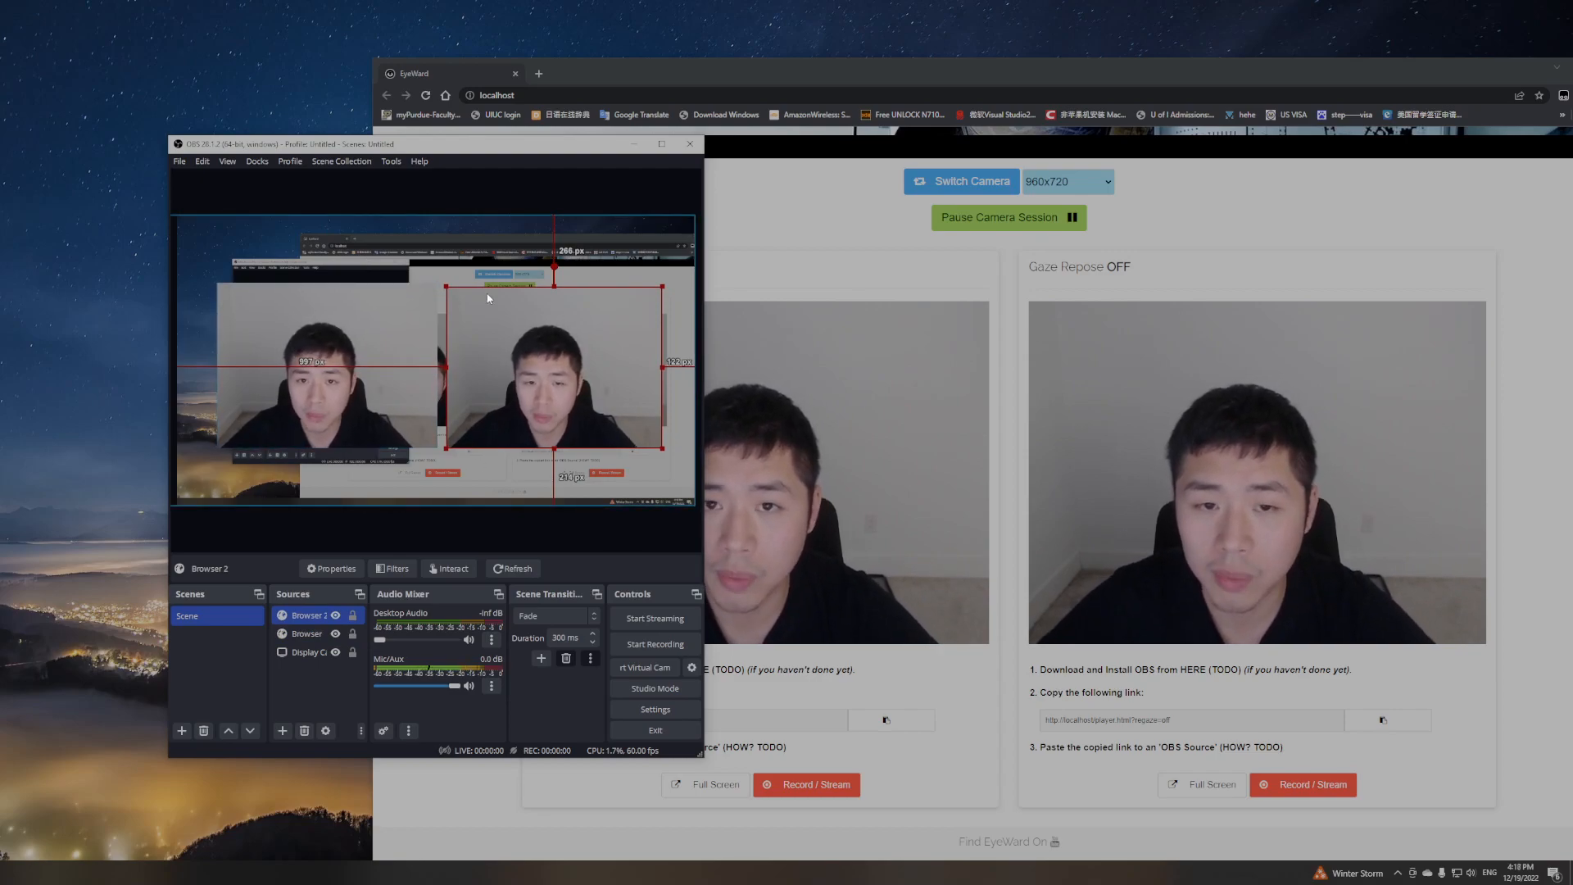
pyautogui.moveTo(434, 143); pyautogui.dragTo(622, 106)
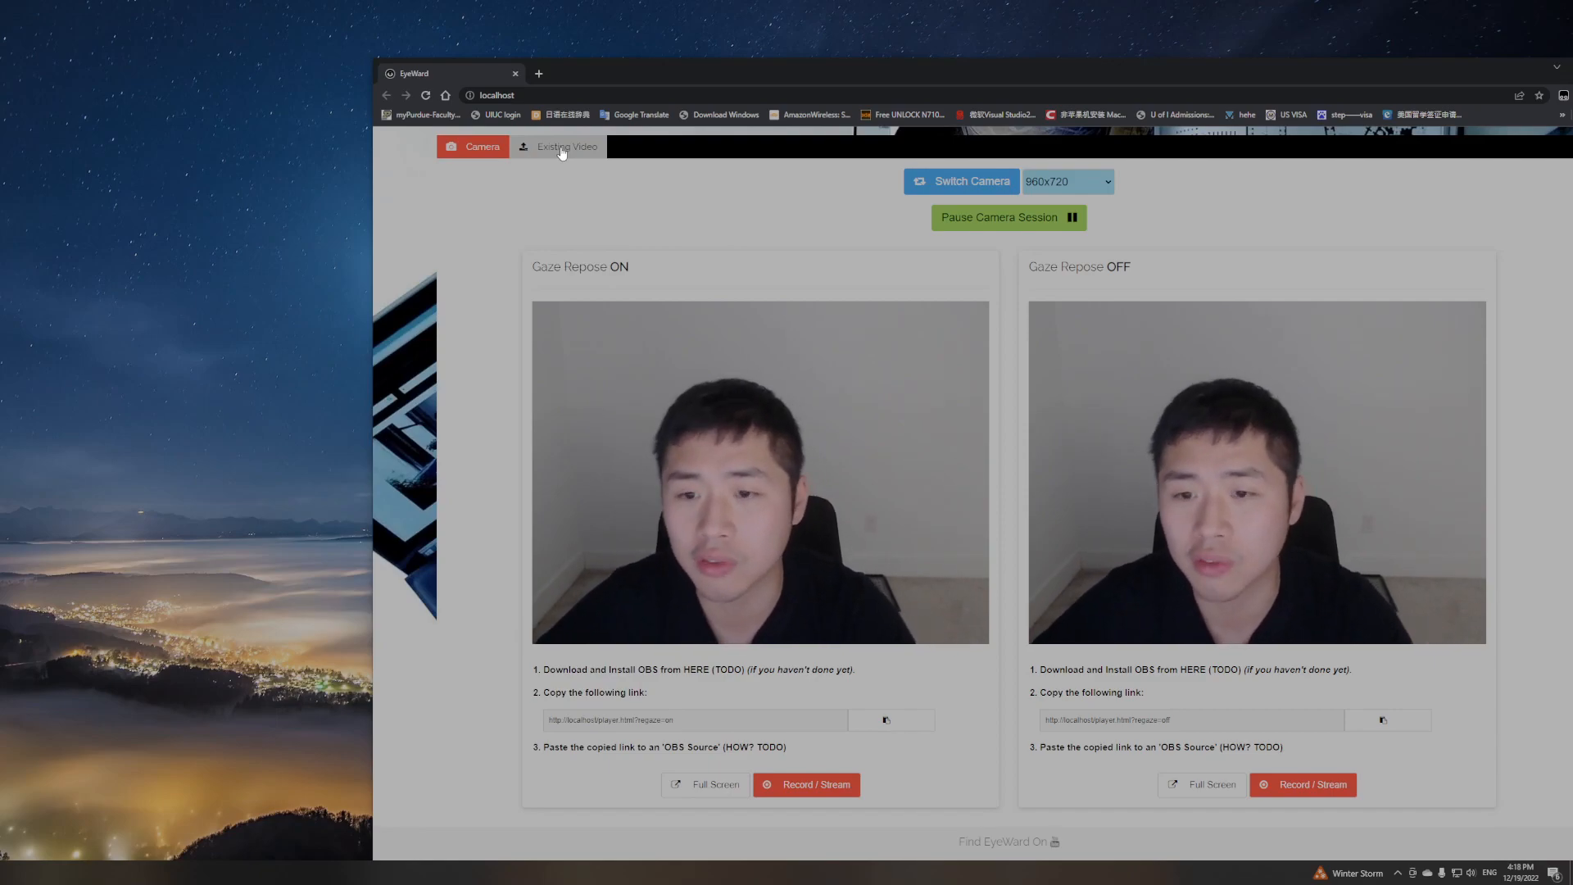
# - Choose an .mp4 file under Existing Video, briefly revisiting the Camera tab
pyautogui.click(559, 146)
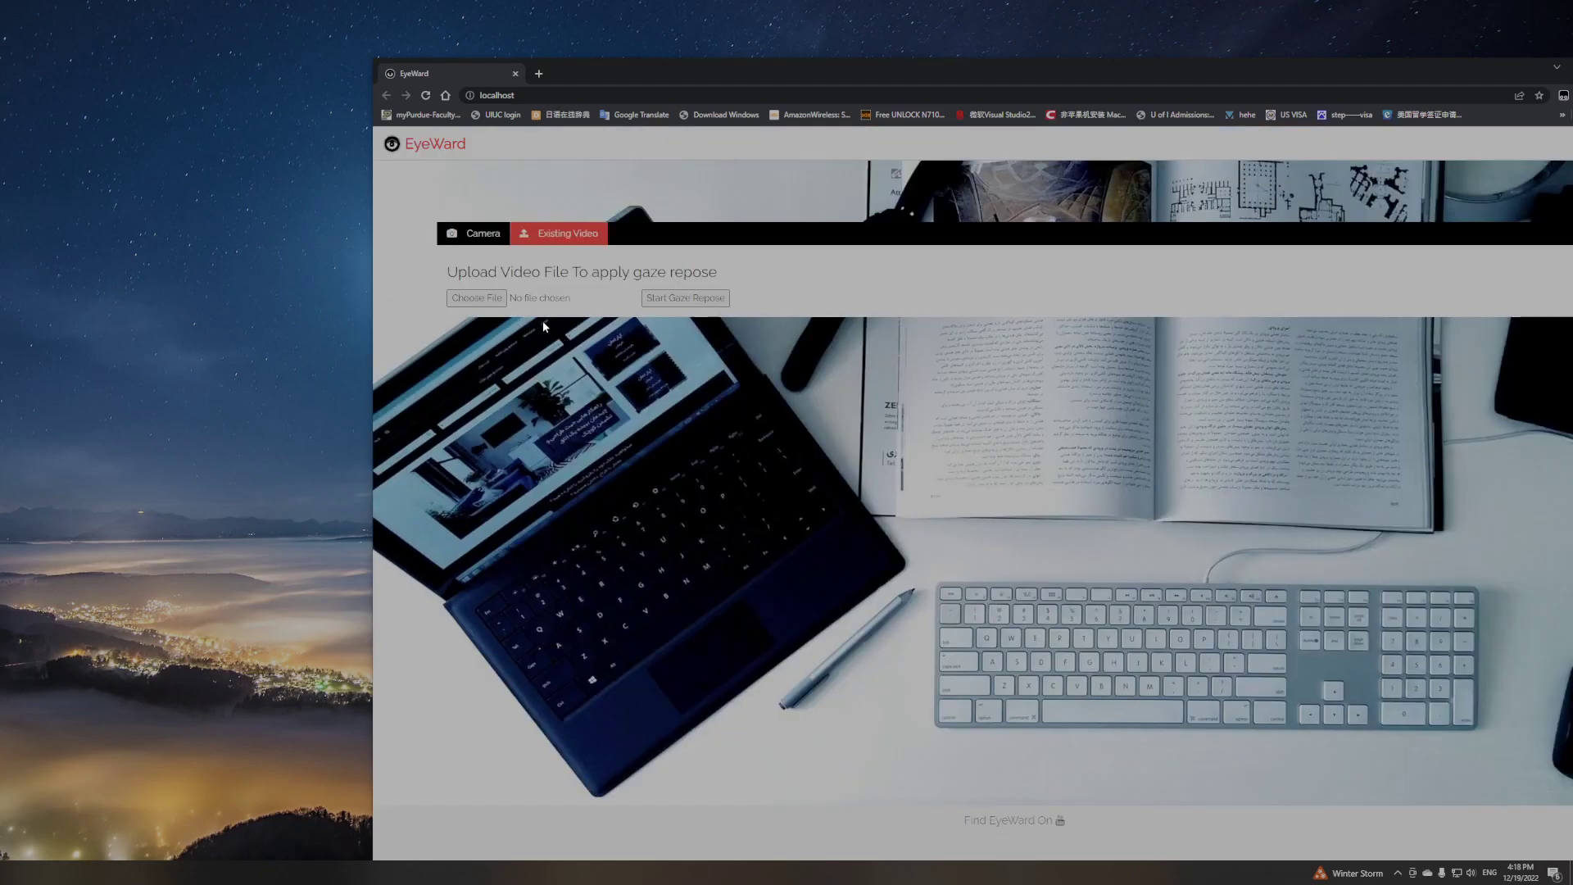
pyautogui.click(476, 298)
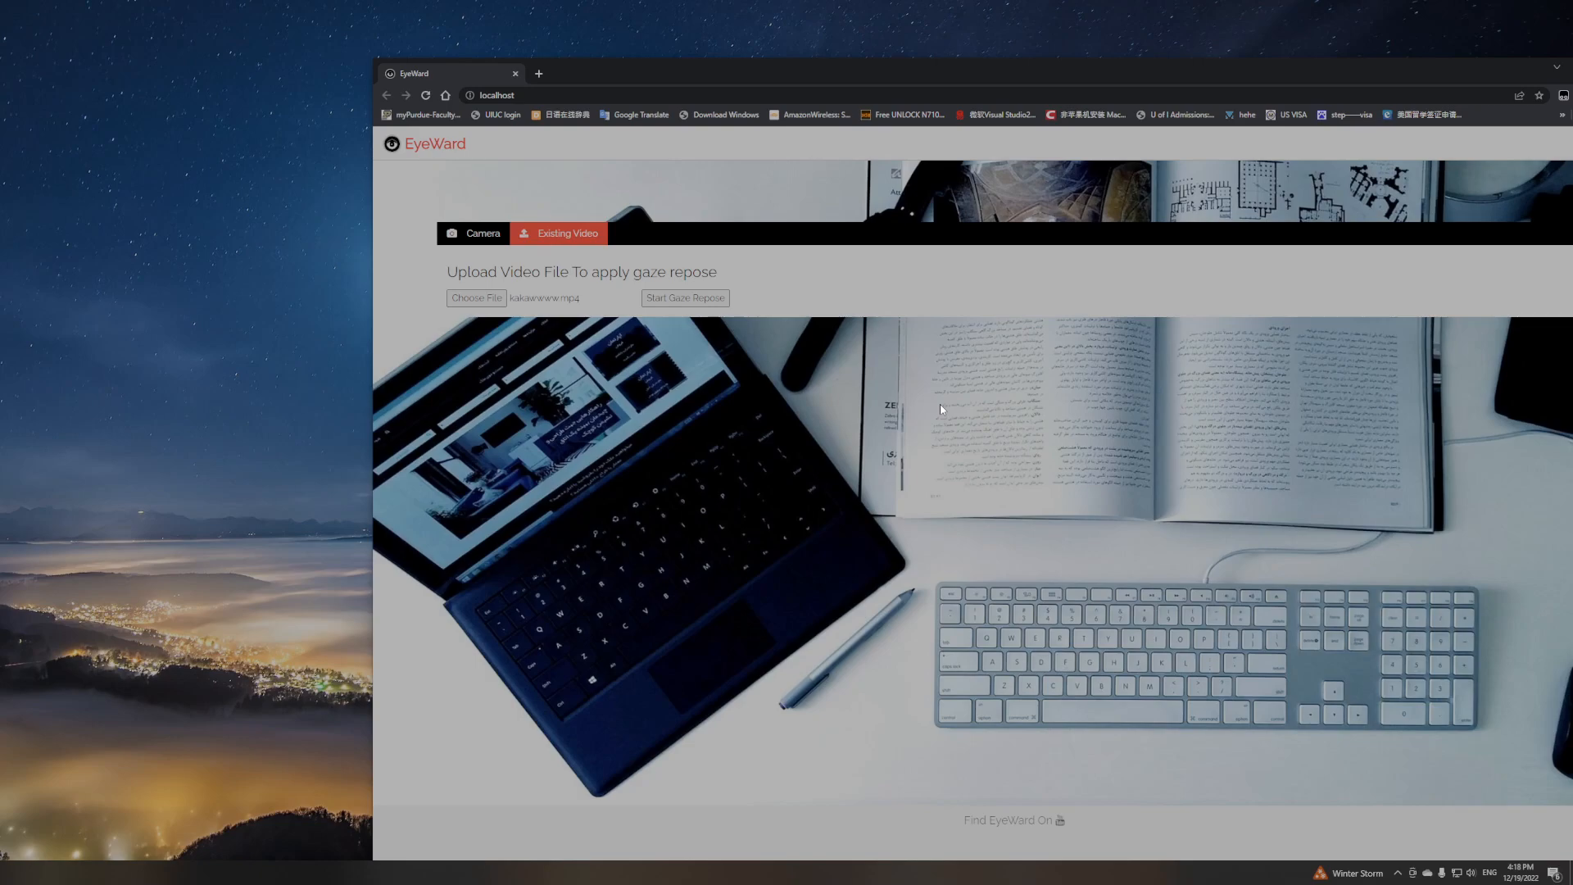
pyautogui.moveTo(854, 386)
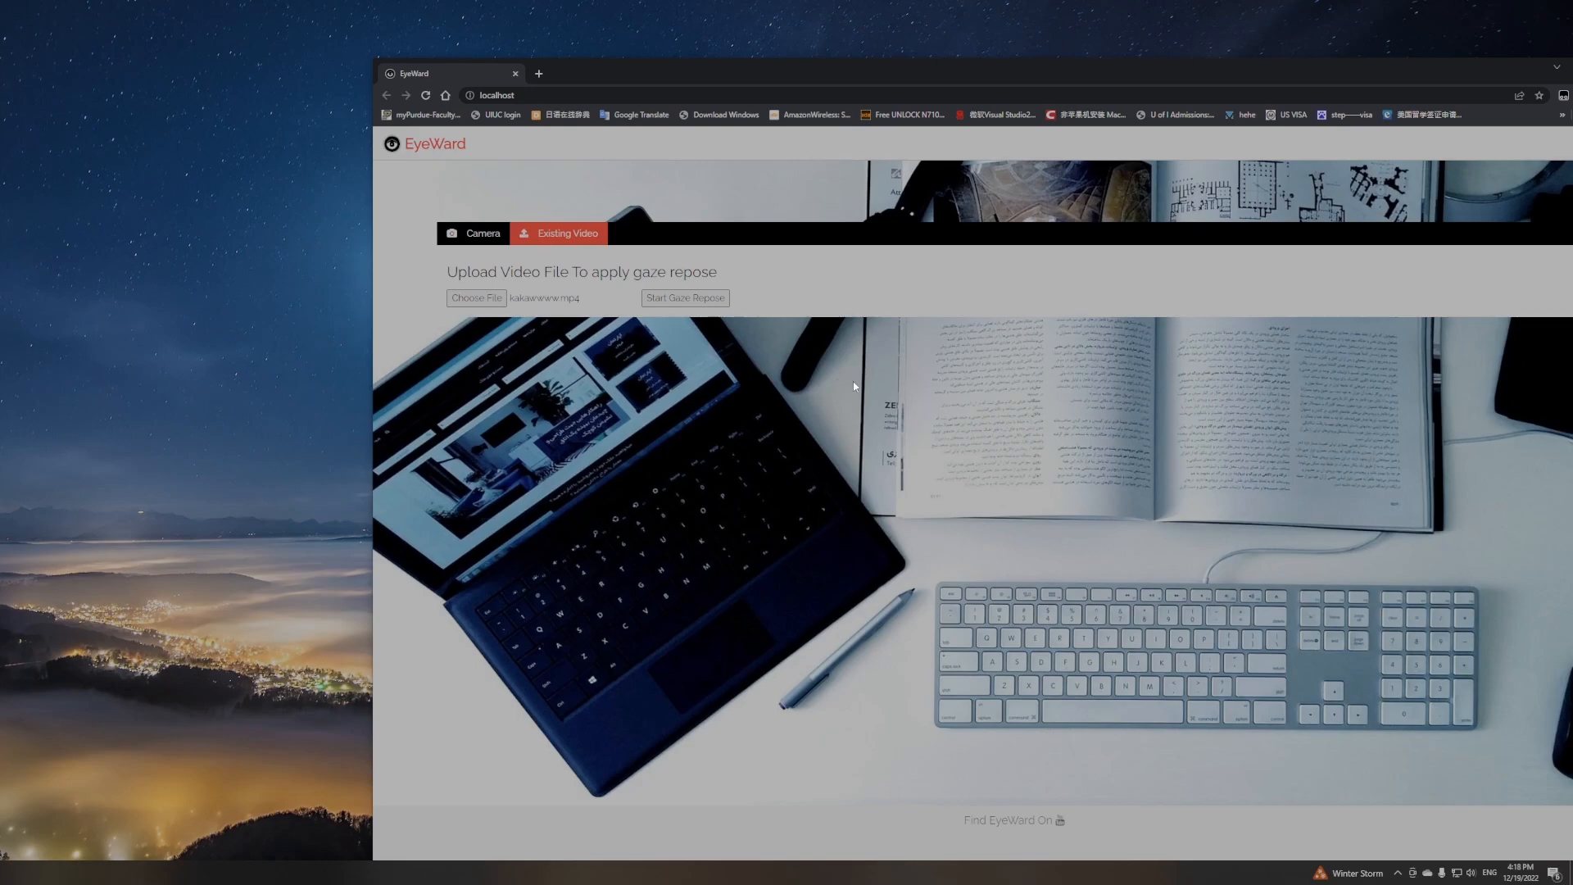
pyautogui.click(474, 232)
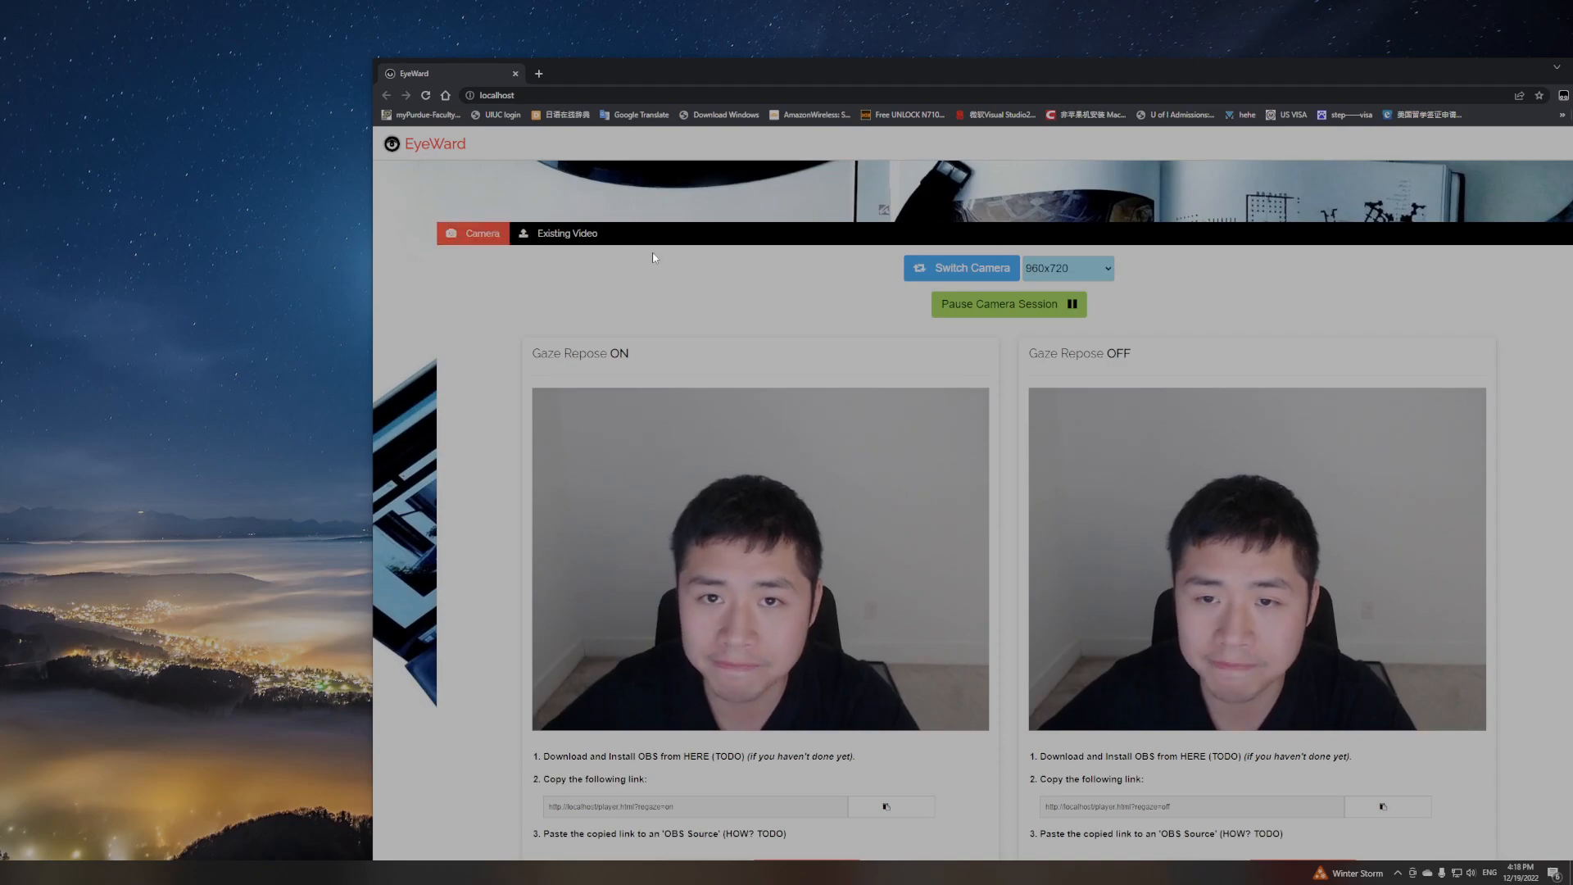
pyautogui.click(557, 233)
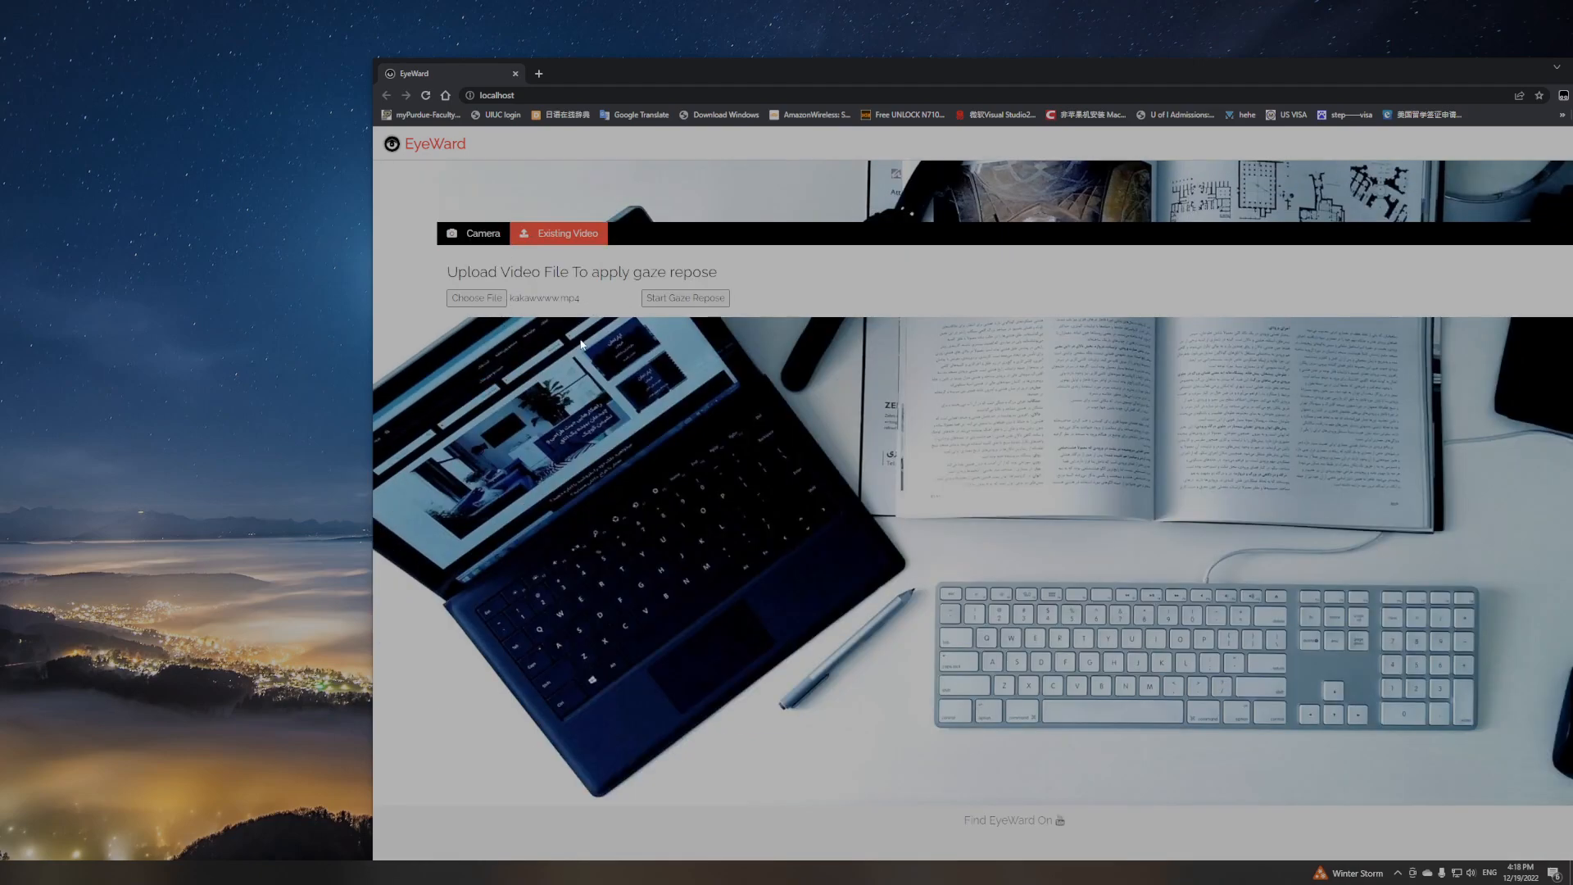